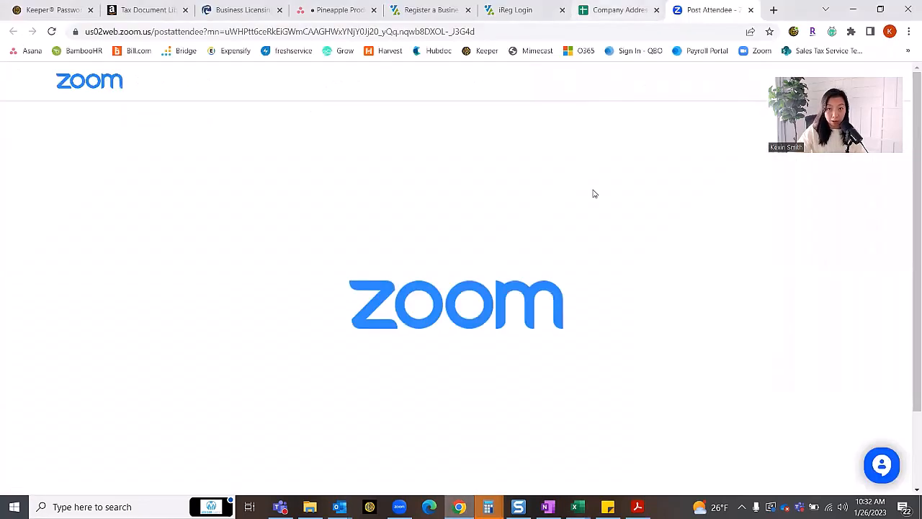
# In Seller Central's Tax Document Library, view the Generate a tax report form and dismiss it.
pyautogui.click(147, 8)
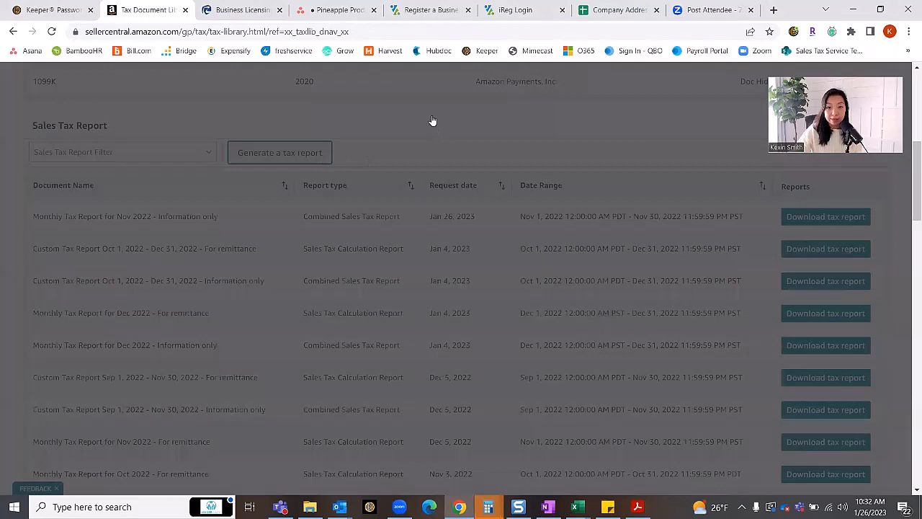
pyautogui.click(279, 153)
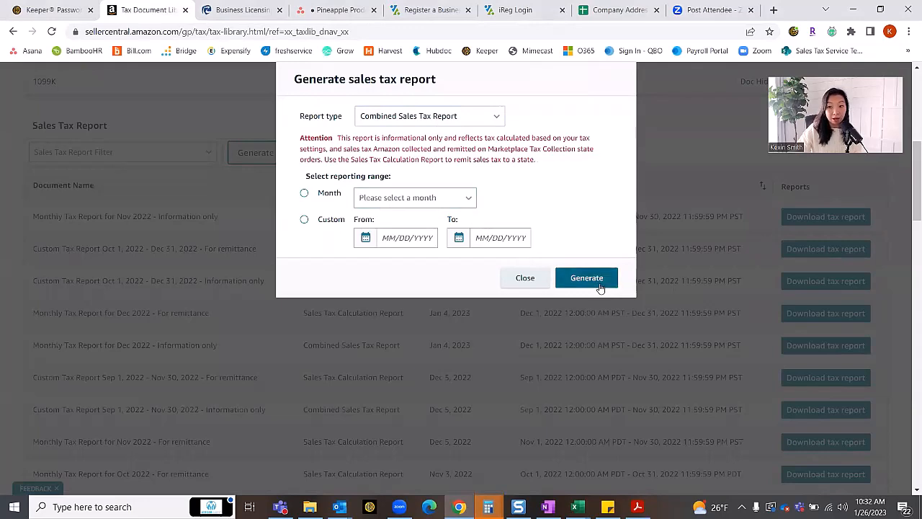
pyautogui.click(524, 276)
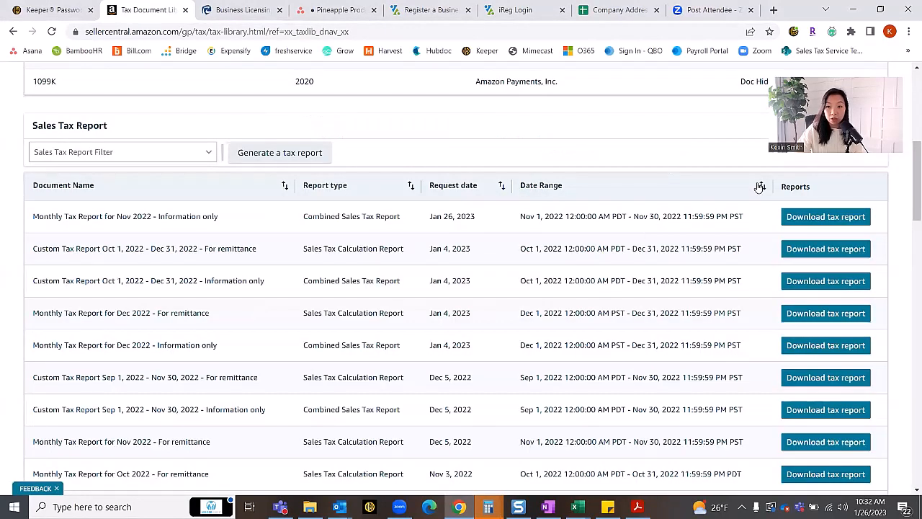
pyautogui.moveTo(807, 208)
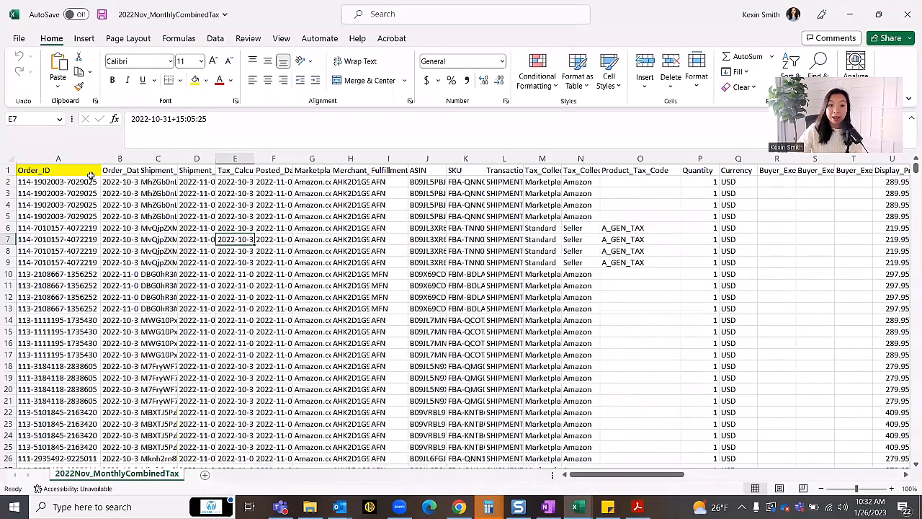
# Select the first order ID and its three repeated rows in the November 2022 tax report.
pyautogui.click(57, 182)
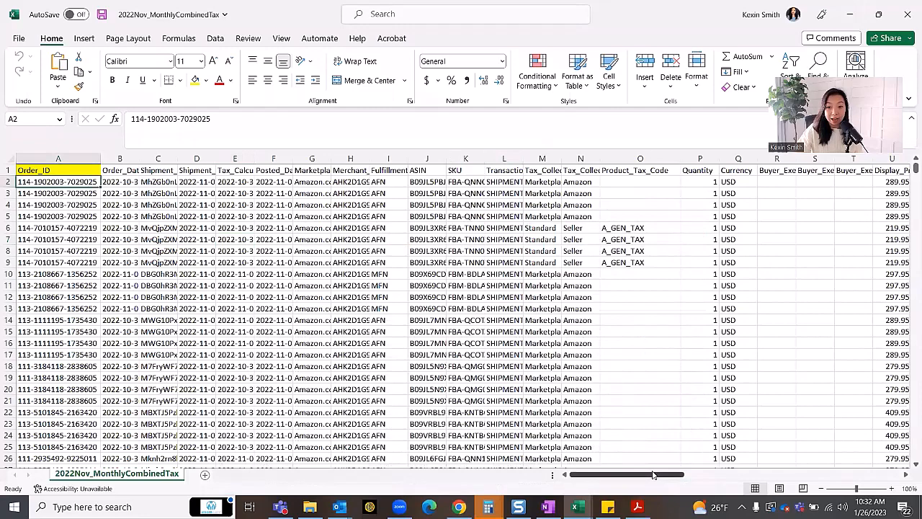
pyautogui.hscroll(3)
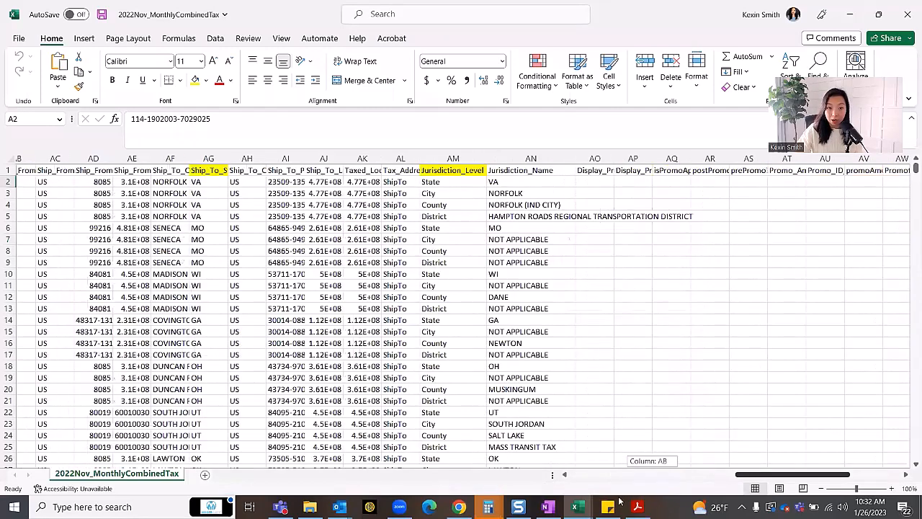
pyautogui.hscroll(-3)
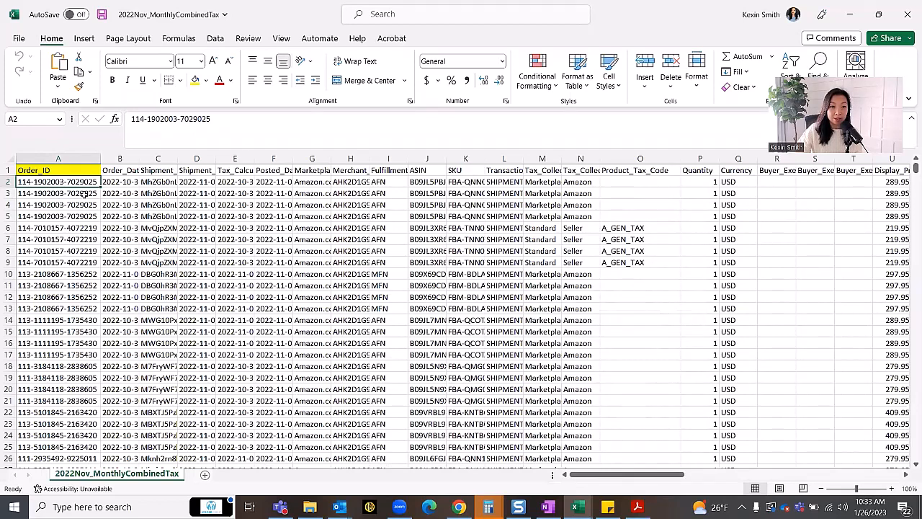
pyautogui.moveTo(57, 181); pyautogui.dragTo(57, 216)
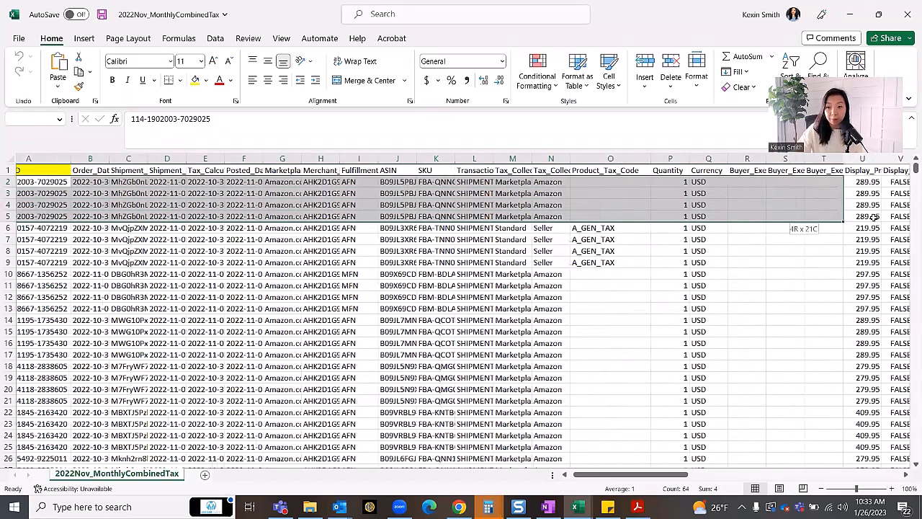
# Scroll right across the report from TaxExclusive_Selling_Price through to Jurisdiction_Level.
pyautogui.hscroll(3)
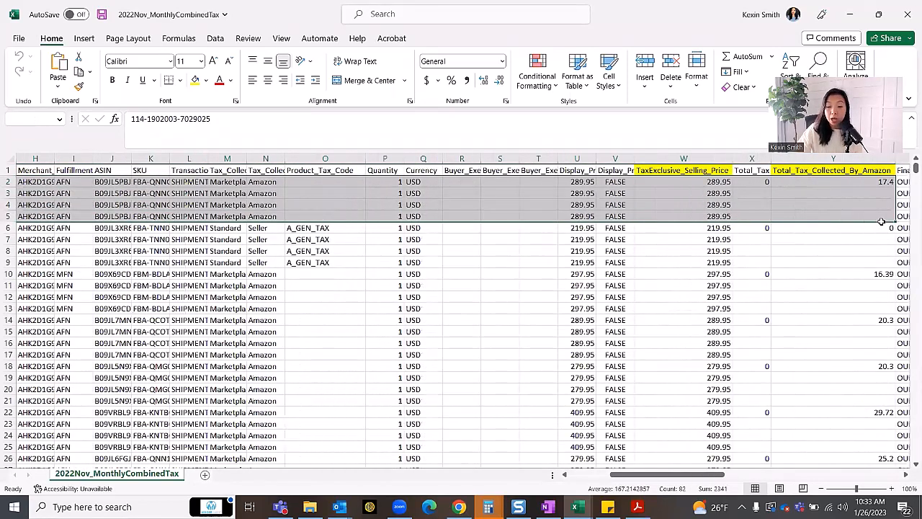
pyautogui.hscroll(3)
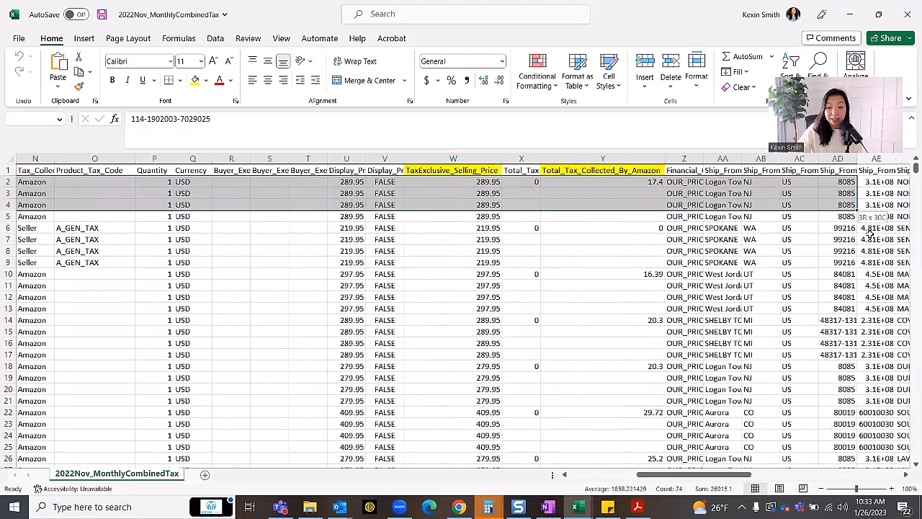
pyautogui.hscroll(3)
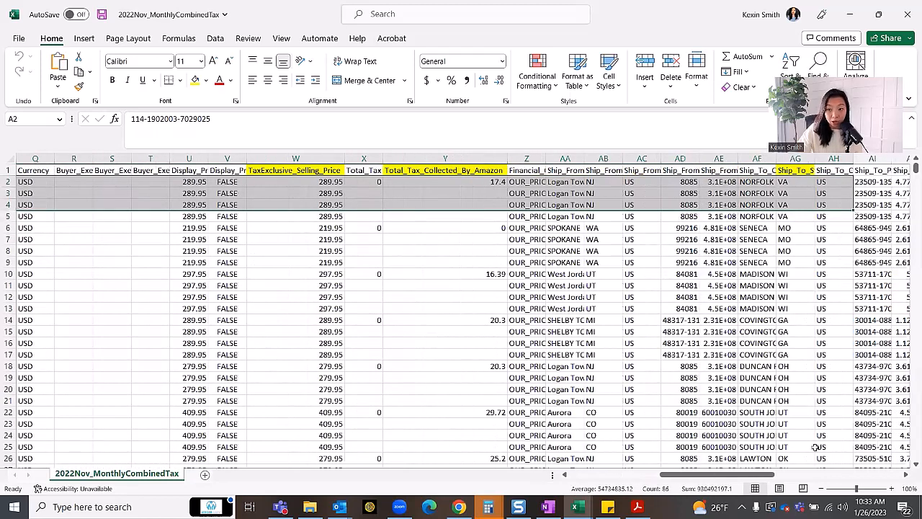
pyautogui.hscroll(3)
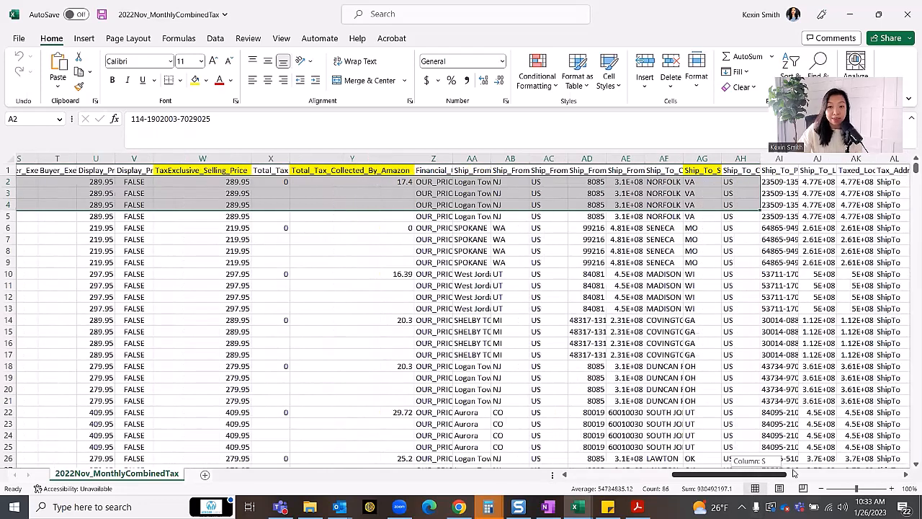
pyautogui.hscroll(3)
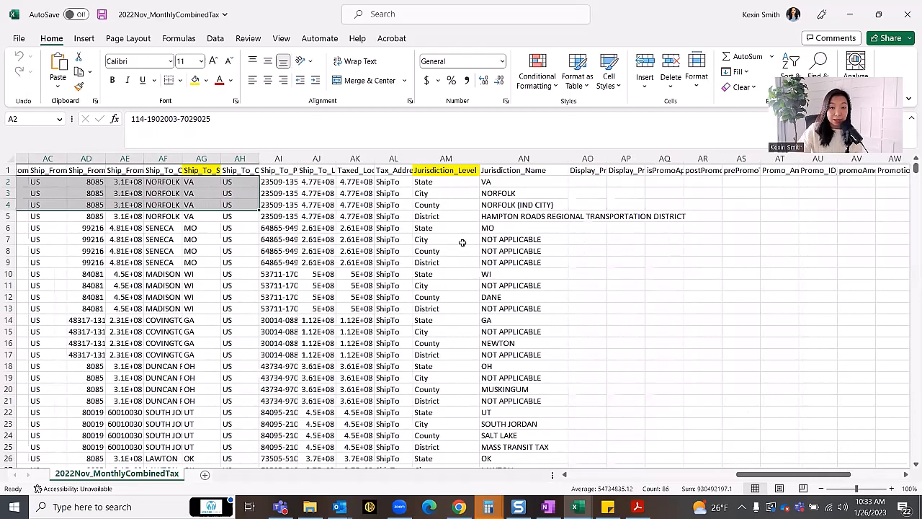
# Examine the first order's State, City and District Jurisdiction_Level entries.
pyautogui.moveTo(445, 182); pyautogui.dragTo(445, 205)
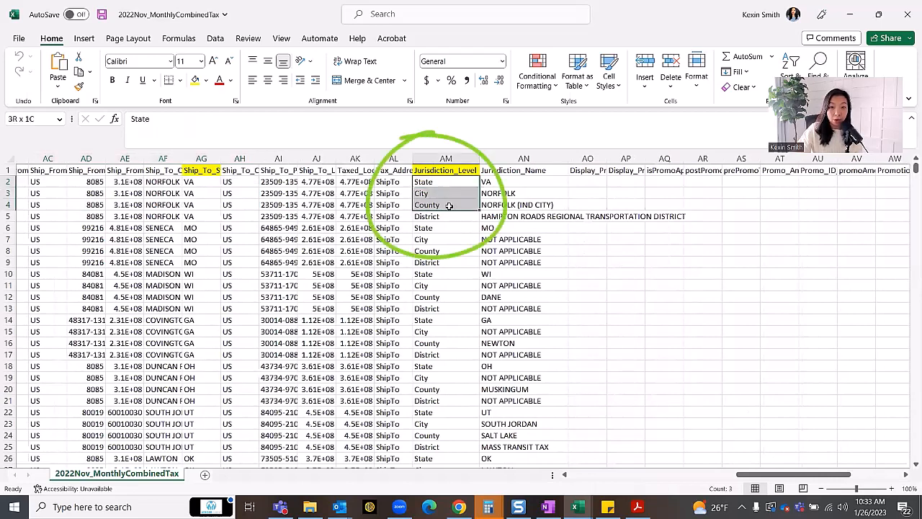
pyautogui.click(443, 181)
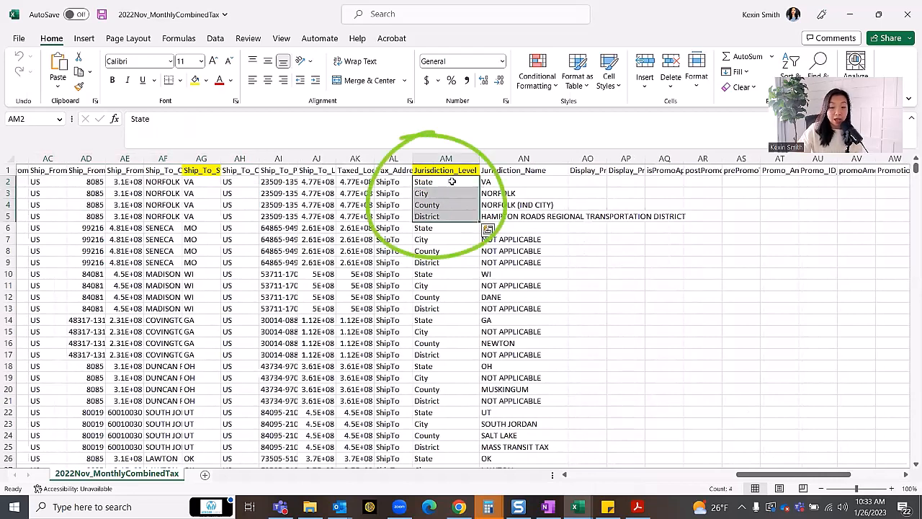
pyautogui.click(445, 193)
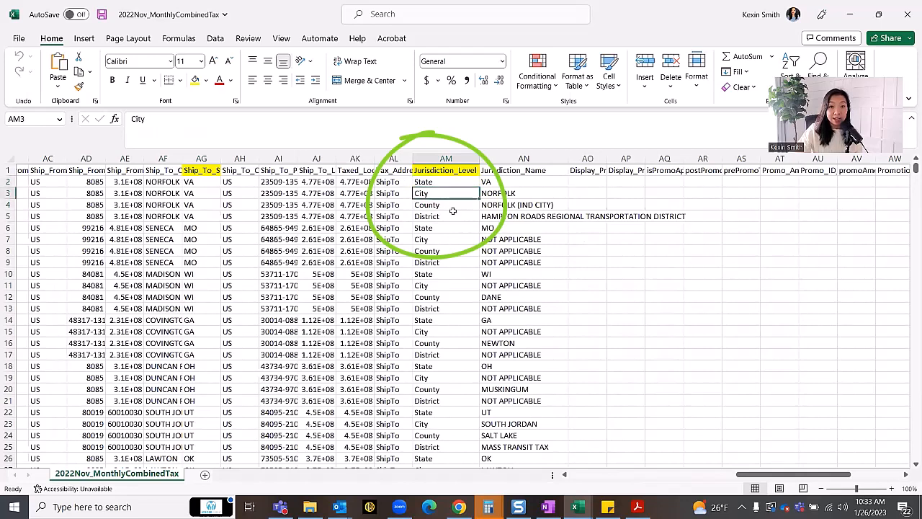
pyautogui.click(445, 216)
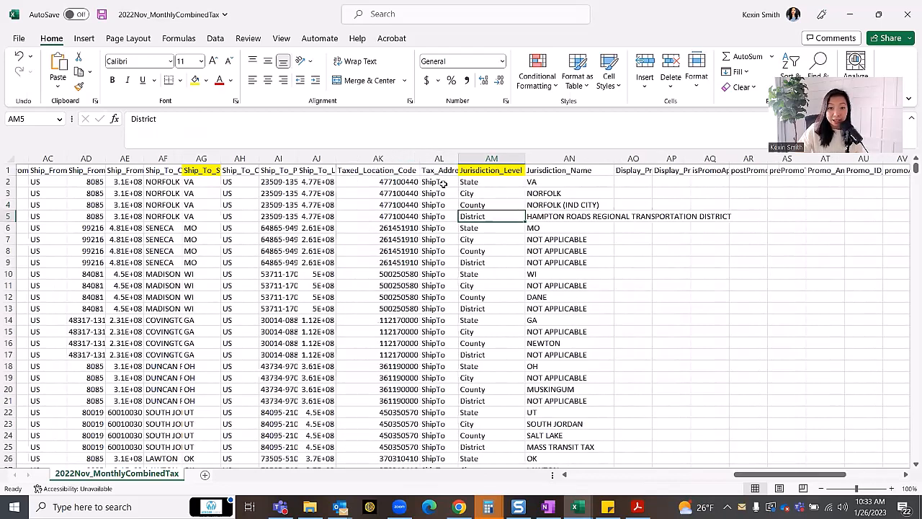
pyautogui.moveTo(251, 257)
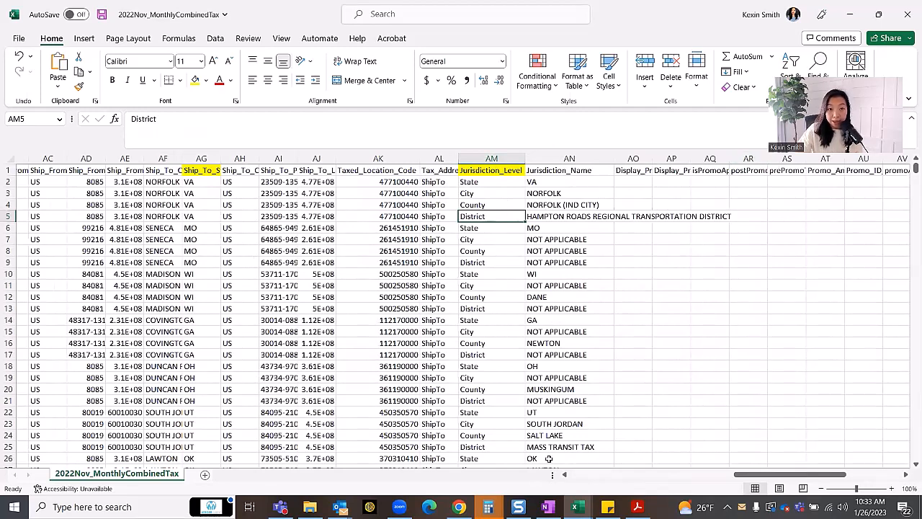
# Check the blank Amazon-collected tax cells, then select the Order_ID header ready to select all data.
pyautogui.hscroll(-3)
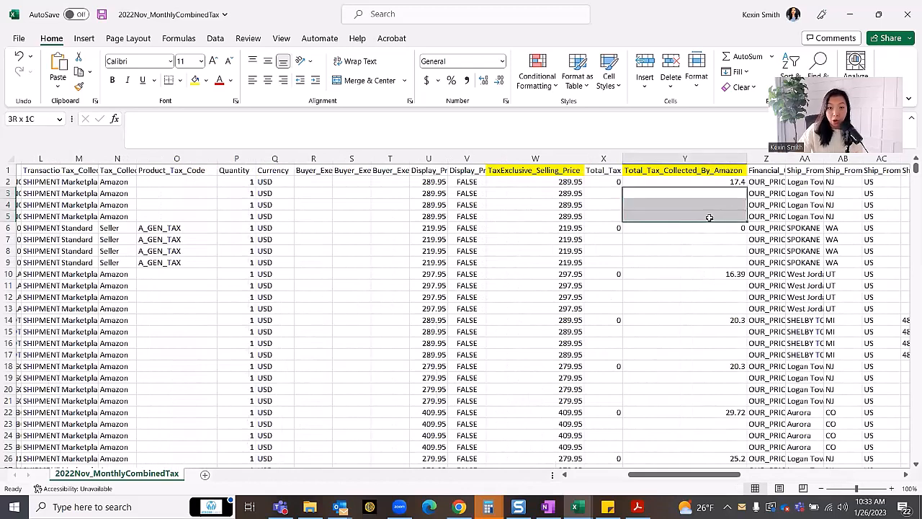
pyautogui.click(428, 285)
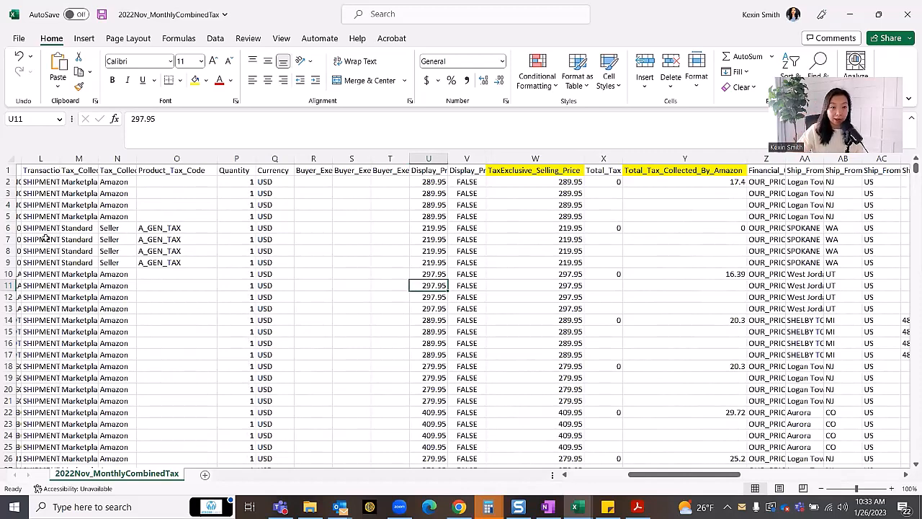
pyautogui.hscroll(-3)
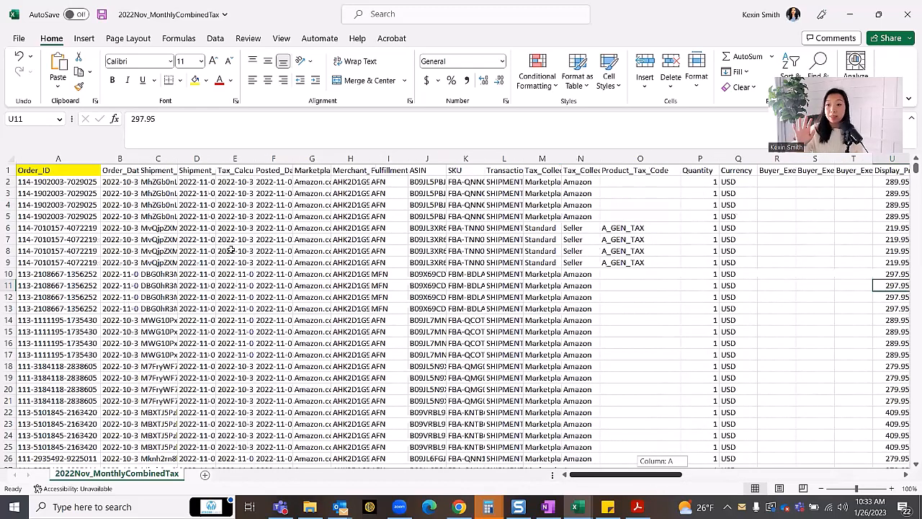
pyautogui.click(233, 251)
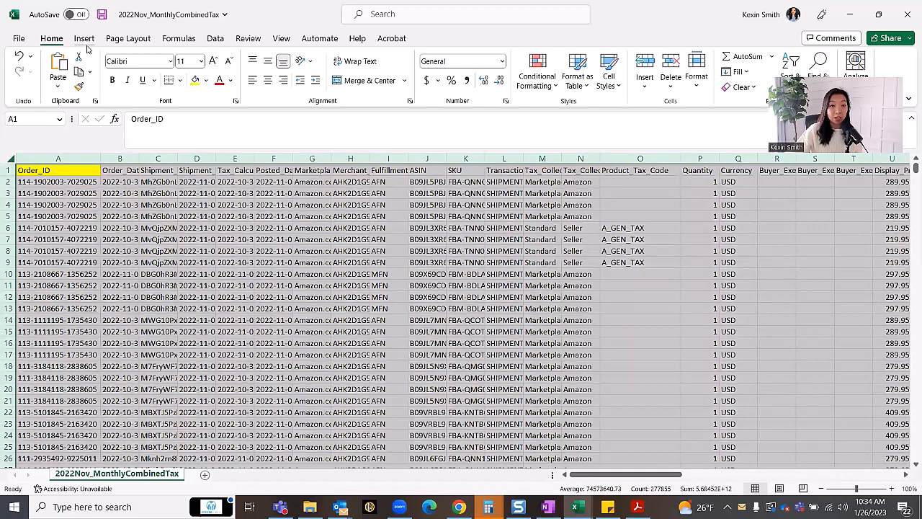
# Insert a PivotTable from the tax data onto a new worksheet.
pyautogui.click(84, 38)
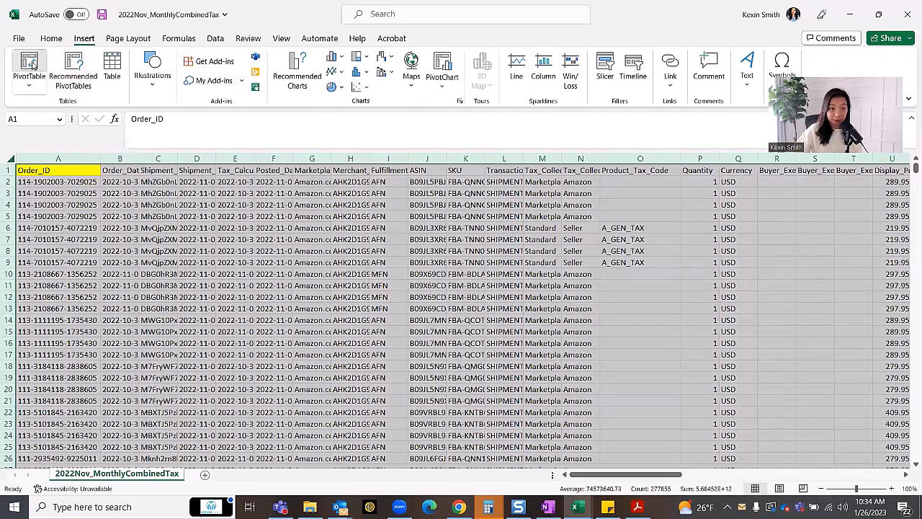
pyautogui.click(29, 69)
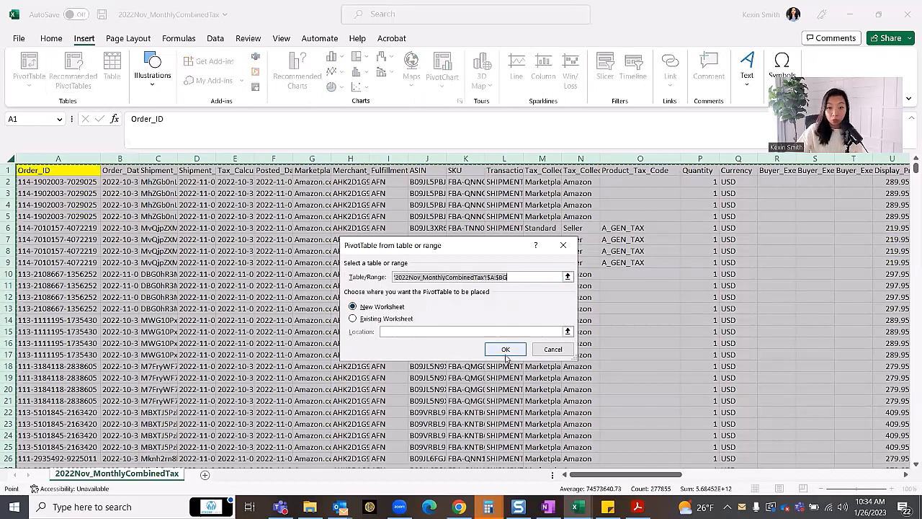
pyautogui.click(553, 349)
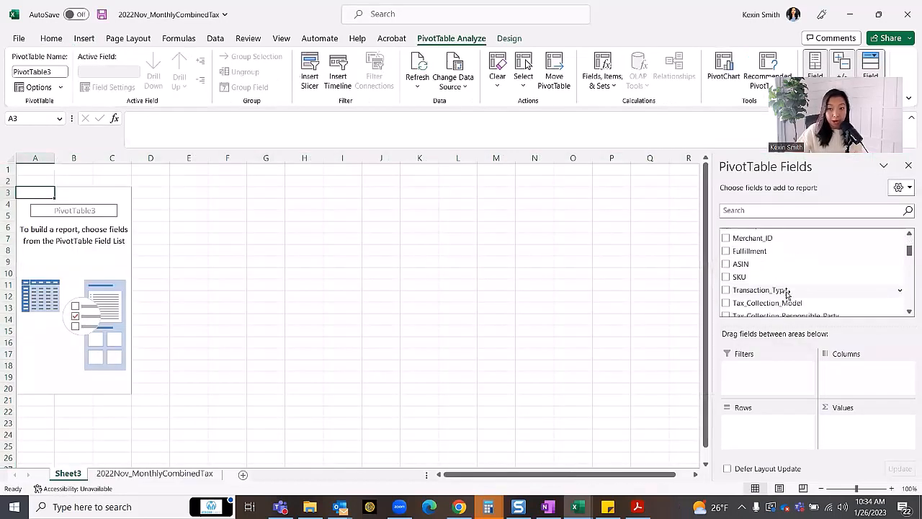
# Add Ship_To_State as rows and sum TaxExclusive_Selling_Price, then return to the data sheet.
pyautogui.scroll(-3)
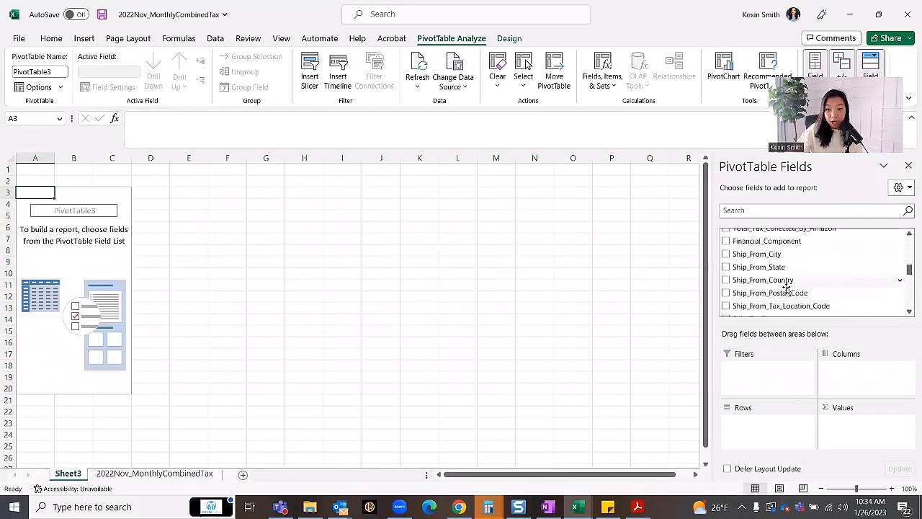
pyautogui.scroll(-3)
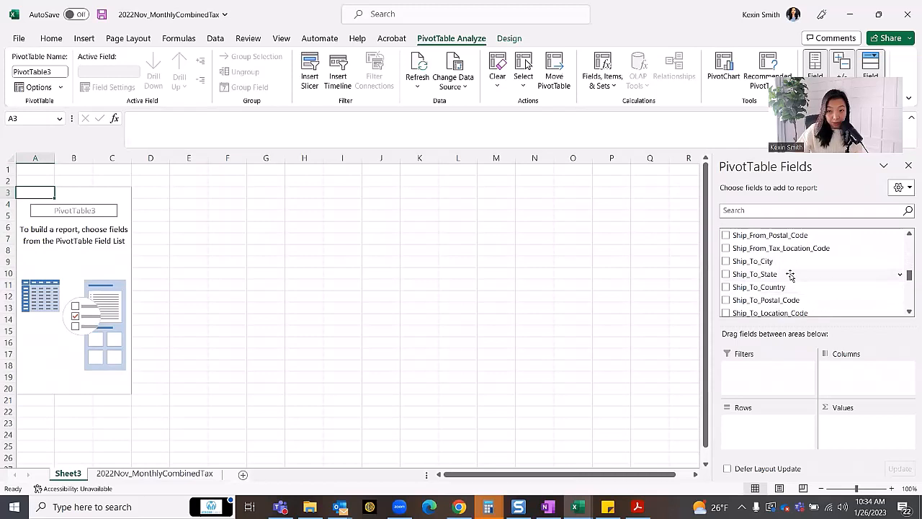
pyautogui.click(726, 274)
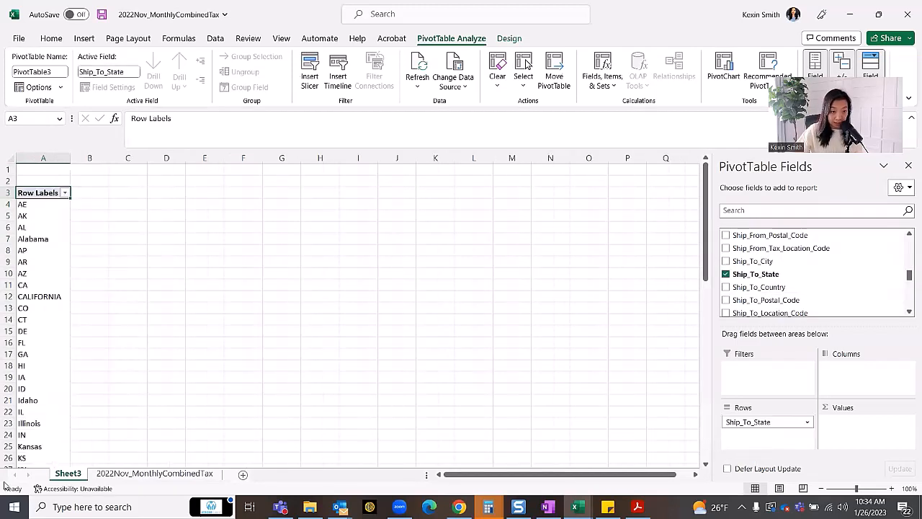
pyautogui.moveTo(804, 265)
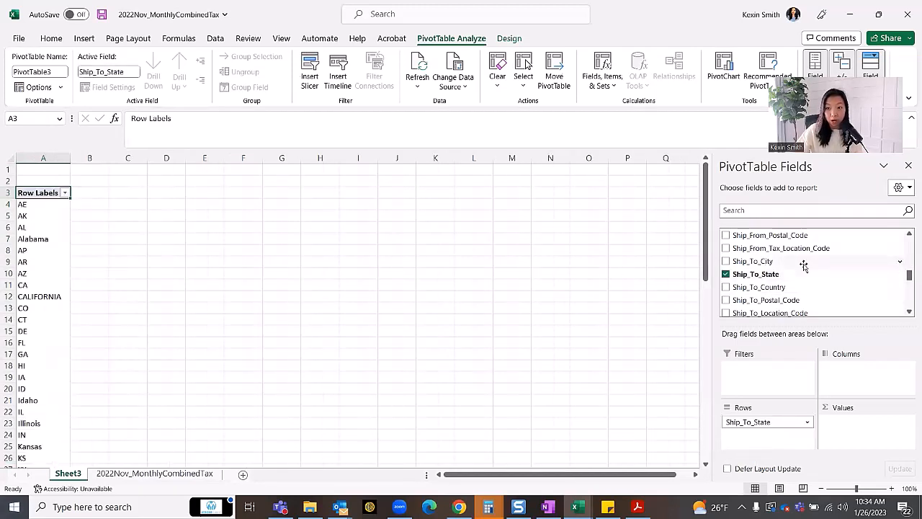
pyautogui.scroll(3)
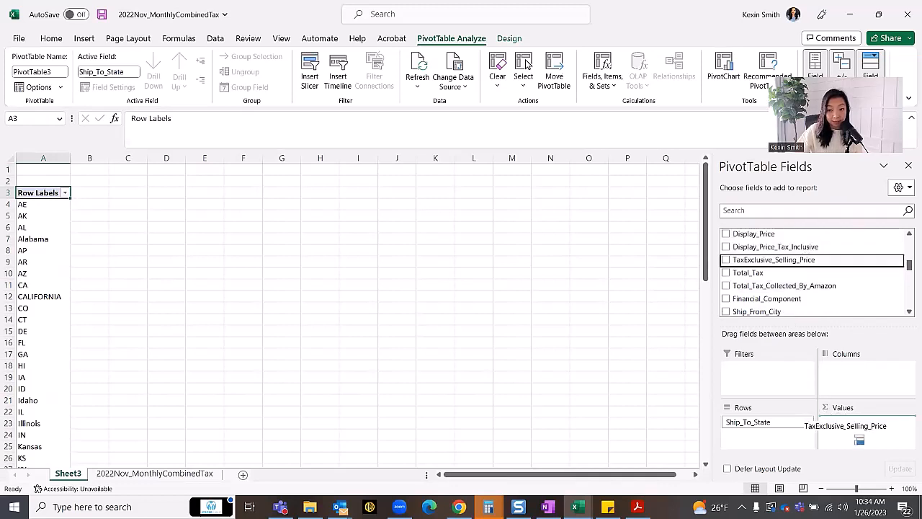
pyautogui.click(727, 259)
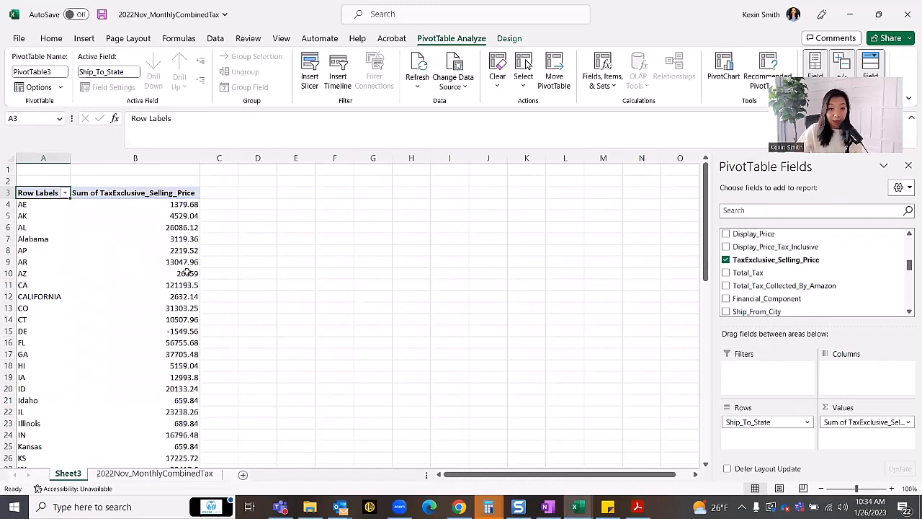
pyautogui.moveTo(187, 273)
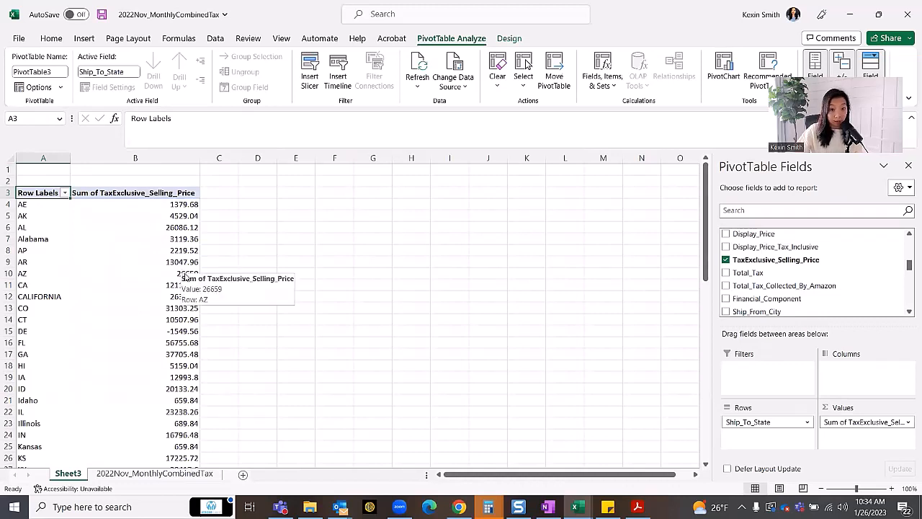
pyautogui.moveTo(173, 263)
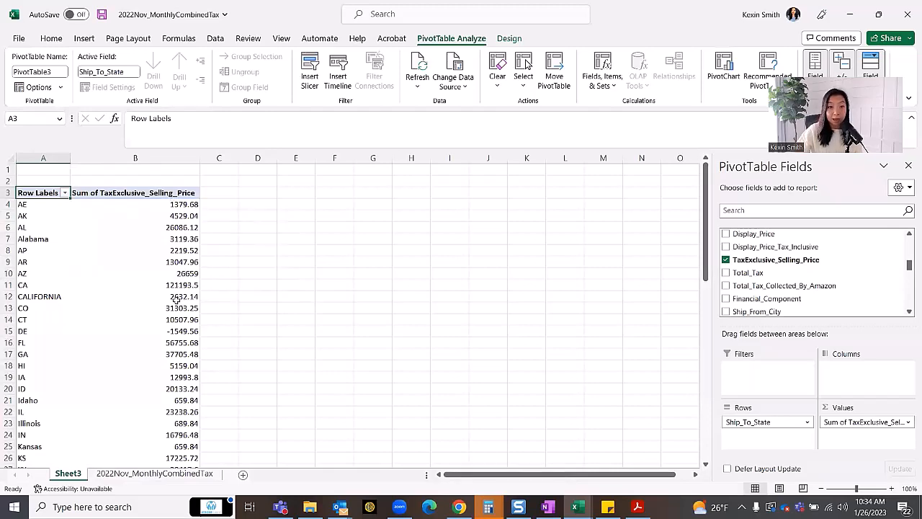
pyautogui.click(152, 473)
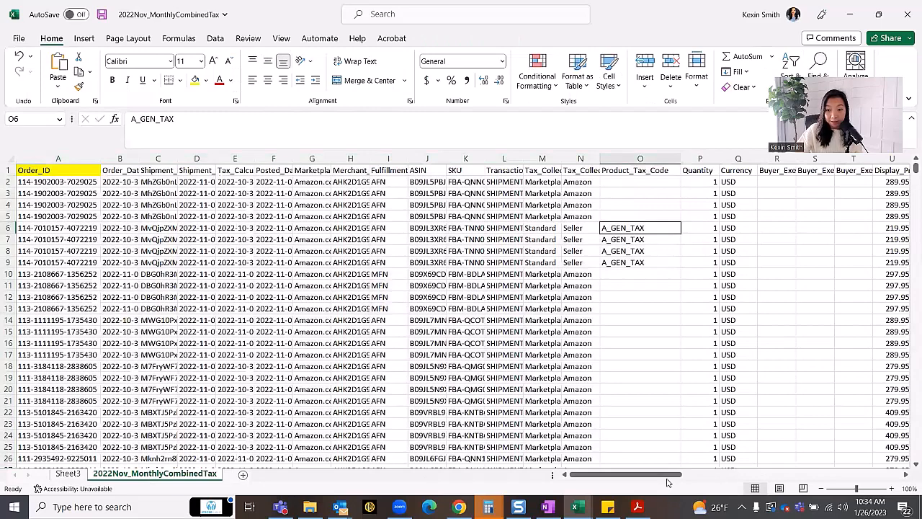
# Highlight one order's repeated selling prices in column W, then review the pivot's state totals.
pyautogui.hscroll(3)
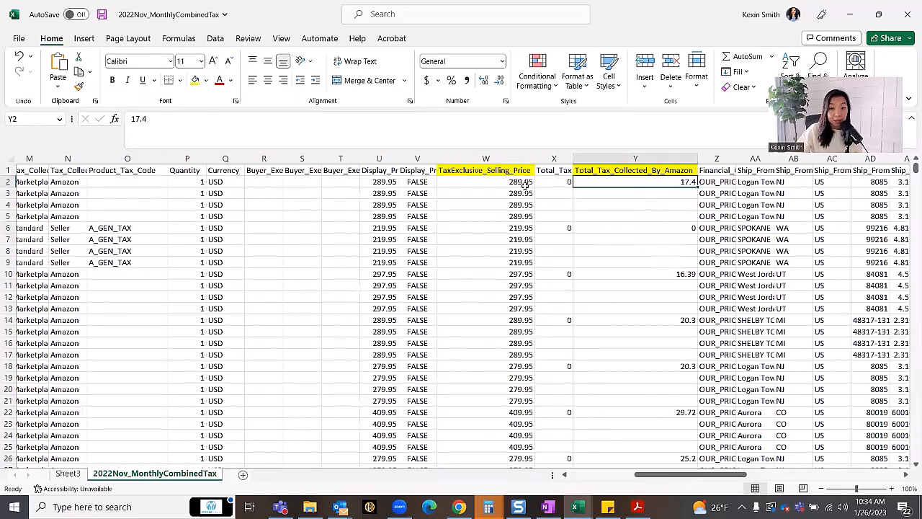
pyautogui.moveTo(486, 182); pyautogui.dragTo(486, 216)
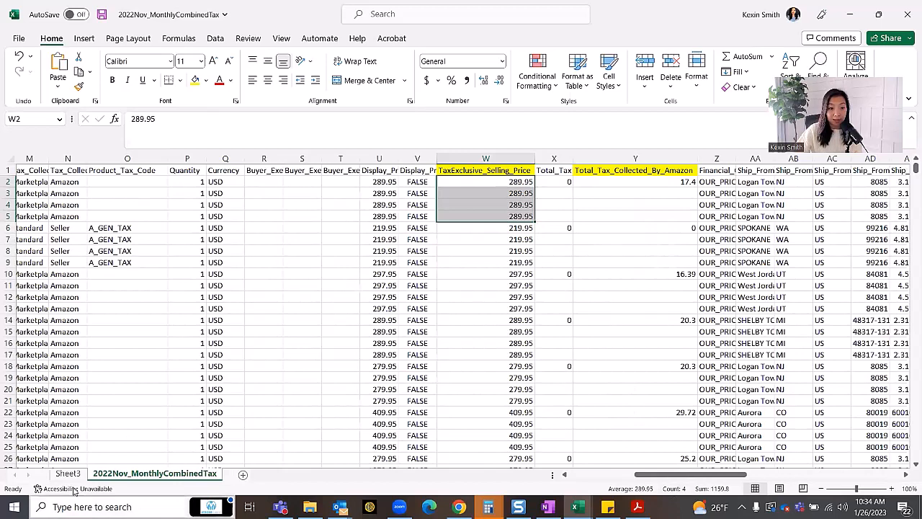
pyautogui.click(67, 472)
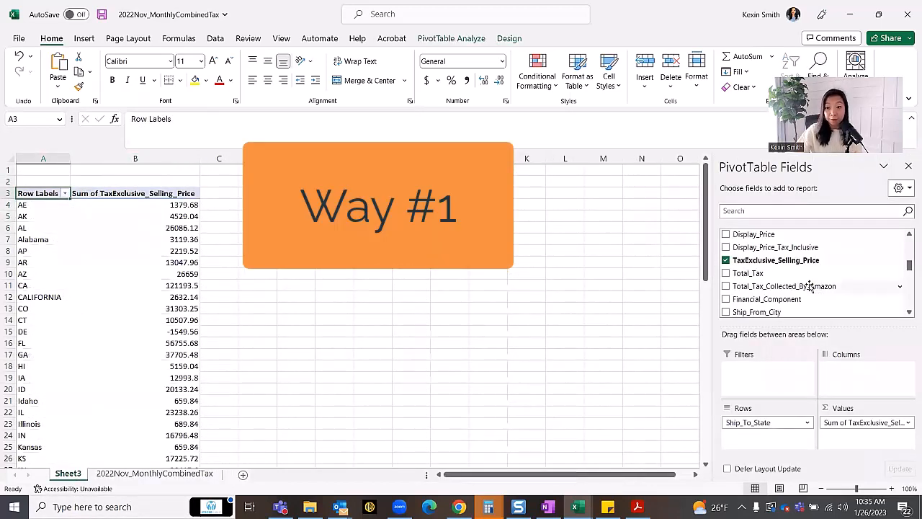
pyautogui.scroll(-3)
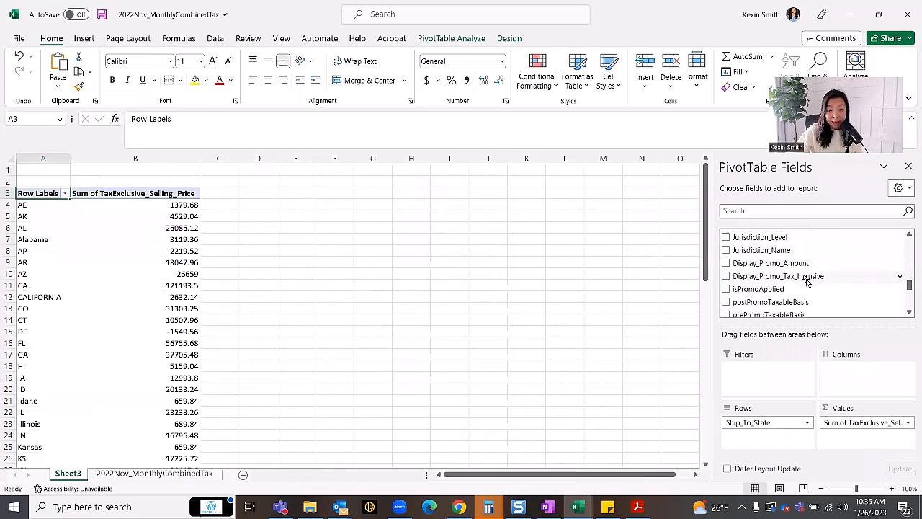
pyautogui.scroll(-3)
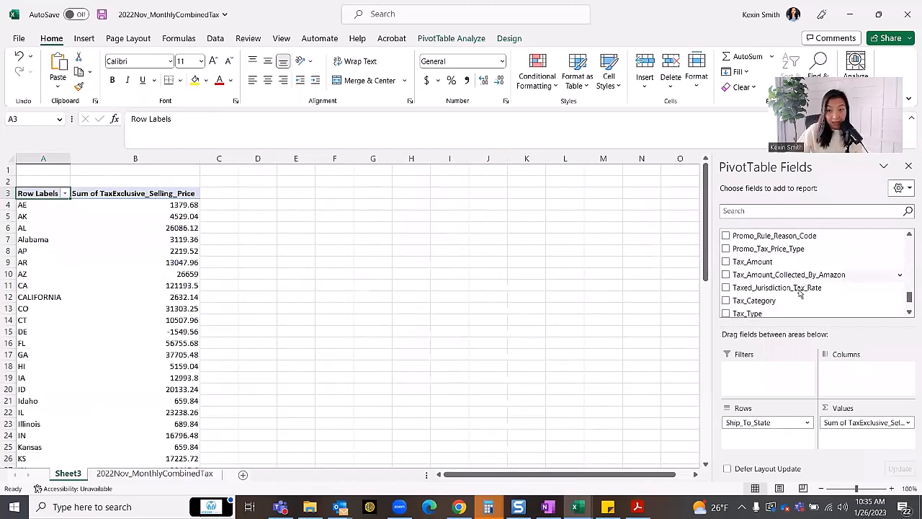
# Inspect the Jurisdiction_Level column on the data sheet and return to the pivot.
pyautogui.click(155, 473)
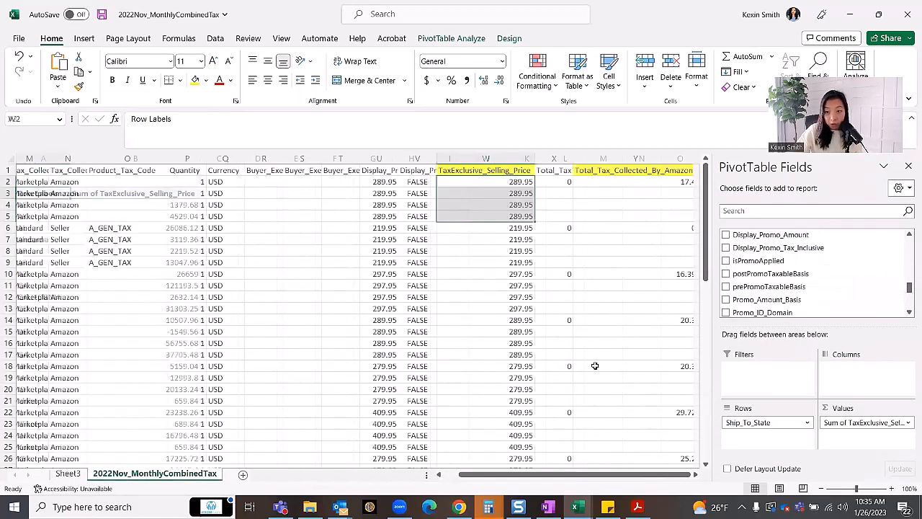
pyautogui.click(908, 167)
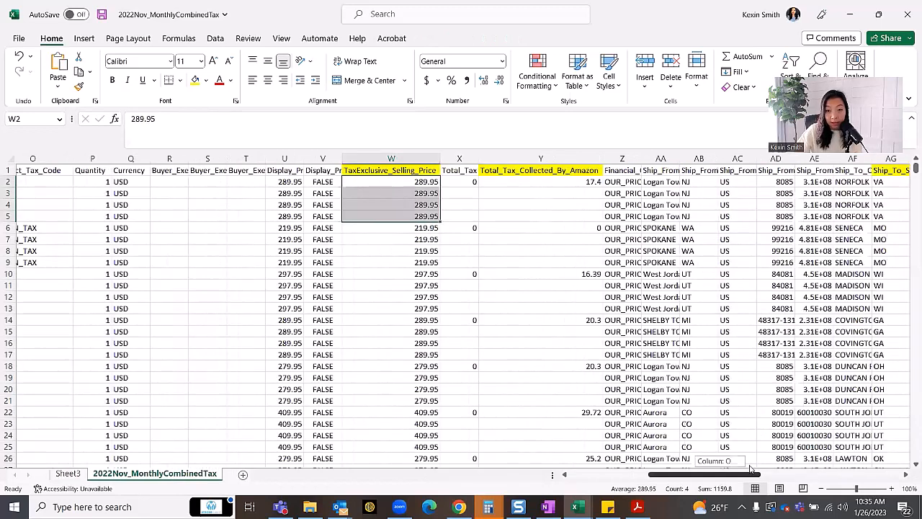
pyautogui.hscroll(3)
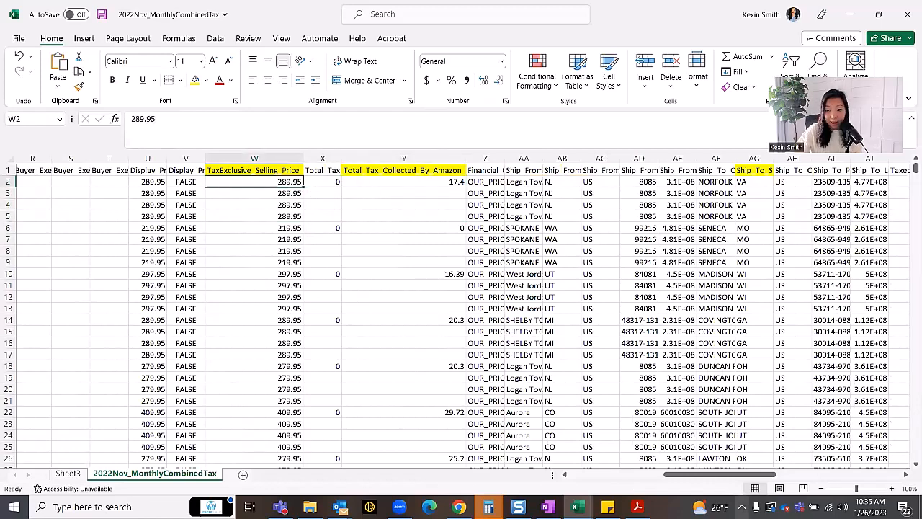
pyautogui.hscroll(3)
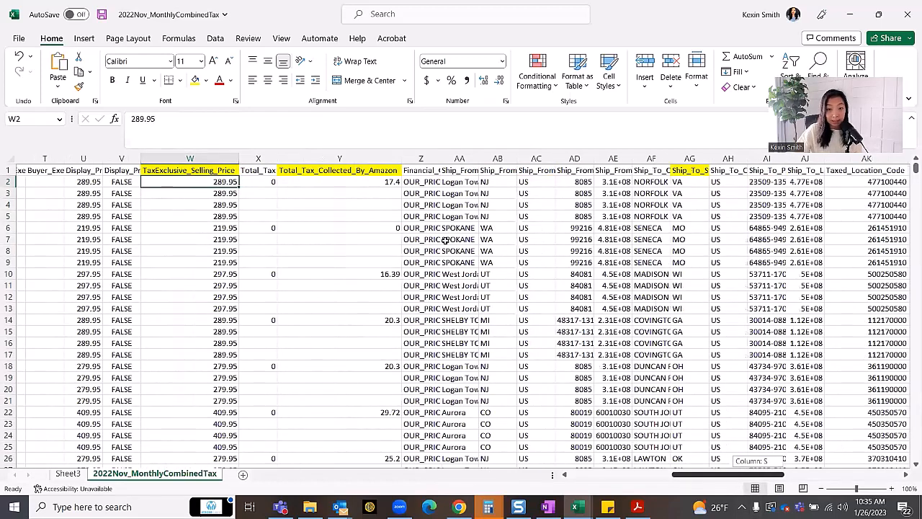
pyautogui.hscroll(3)
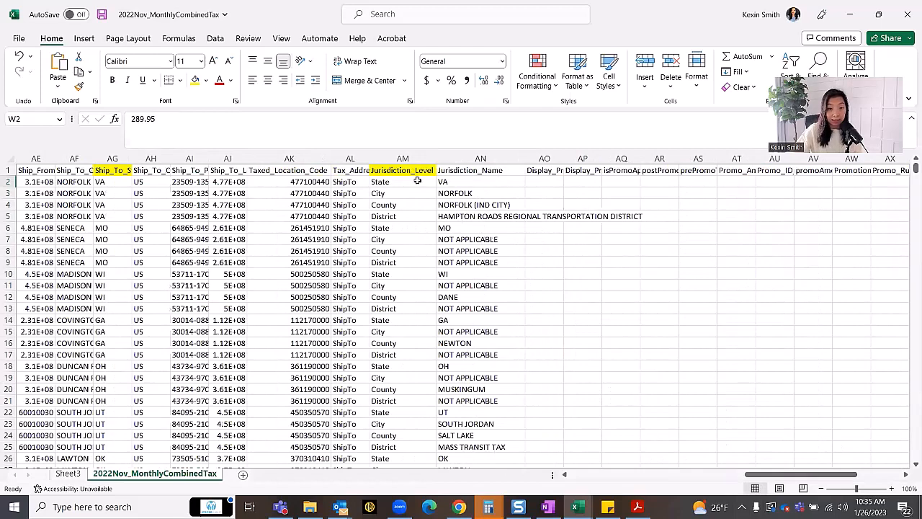
pyautogui.click(402, 182)
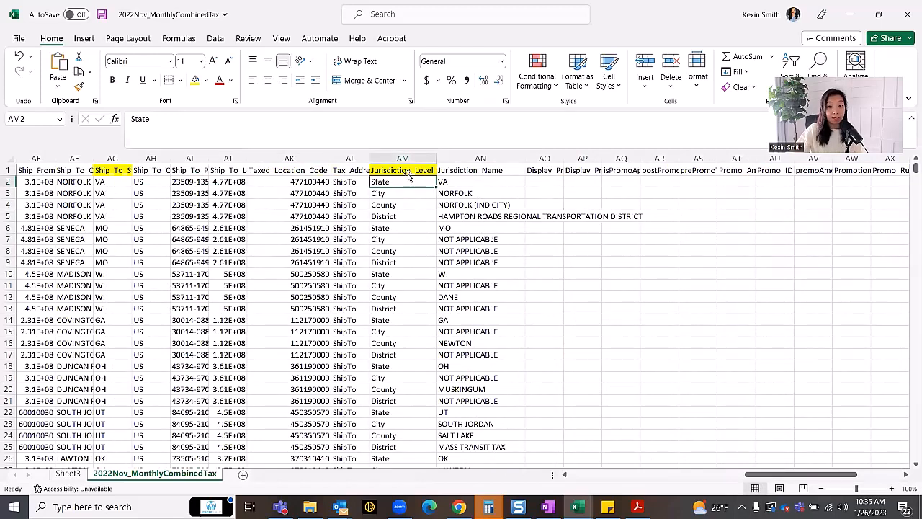
pyautogui.click(402, 170)
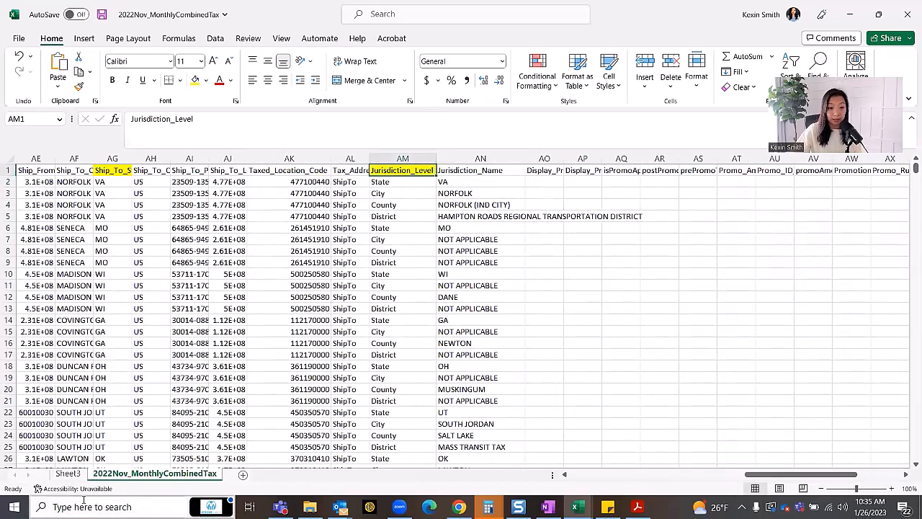
pyautogui.click(68, 473)
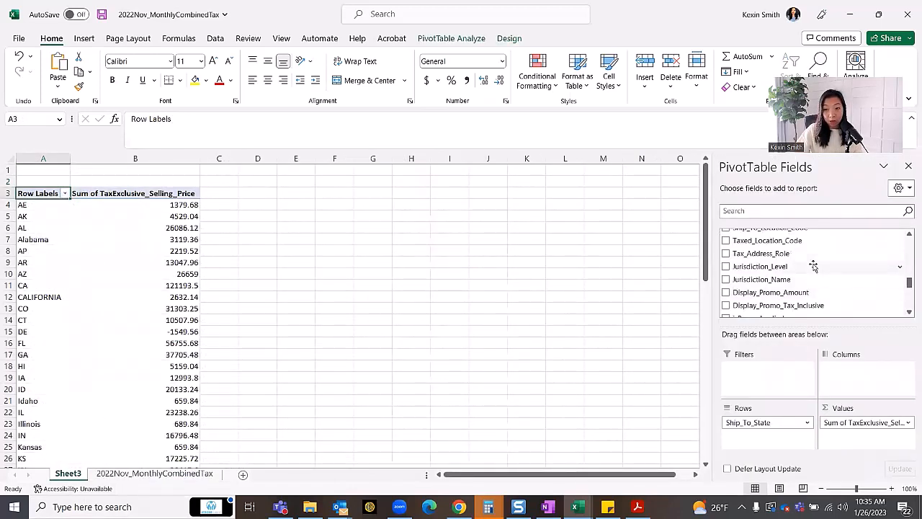
# Add Jurisdiction_Level as the pivot's report filter and limit it to State.
pyautogui.moveTo(761, 265); pyautogui.dragTo(768, 373)
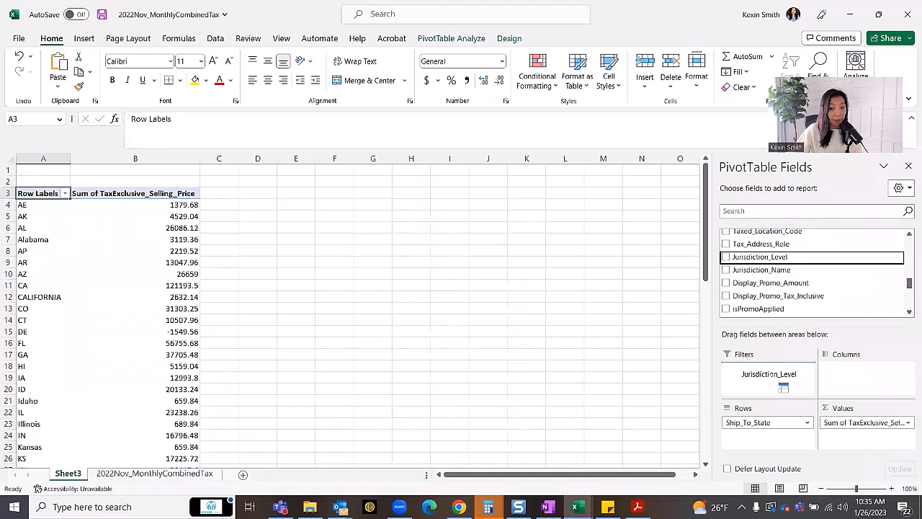
pyautogui.click(726, 256)
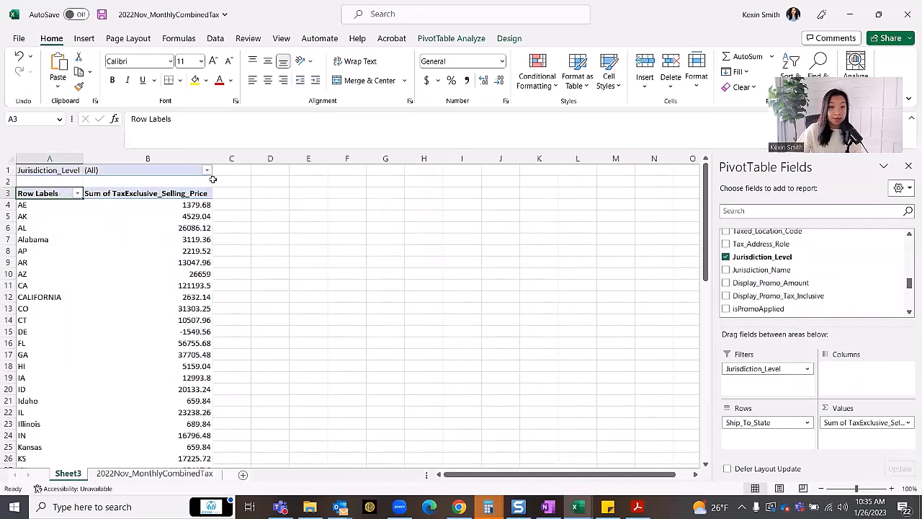
pyautogui.click(208, 170)
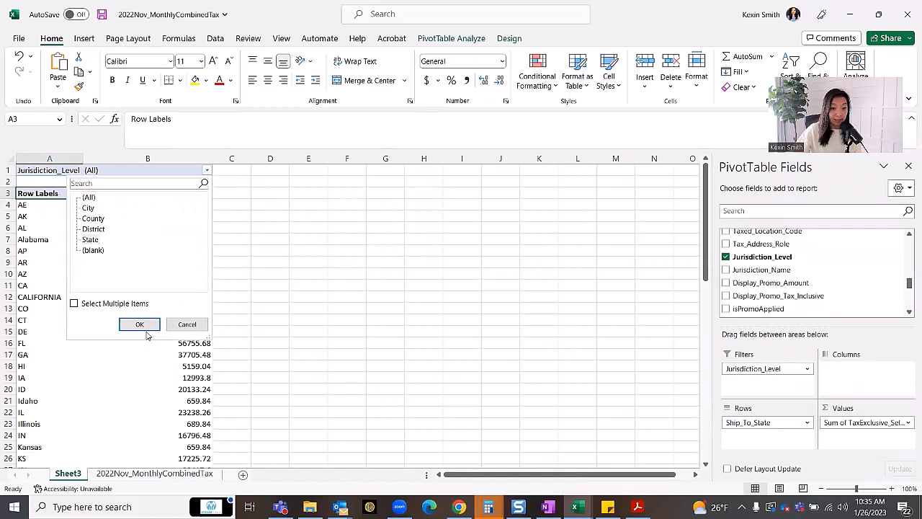
pyautogui.click(140, 323)
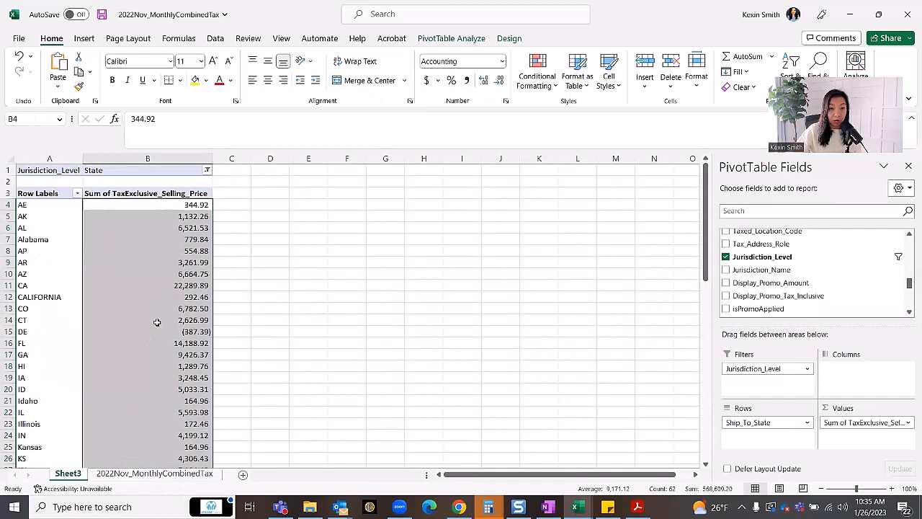
# Point out the separate AL and Alabama row labels, then go to the source data sheet.
pyautogui.click(22, 227)
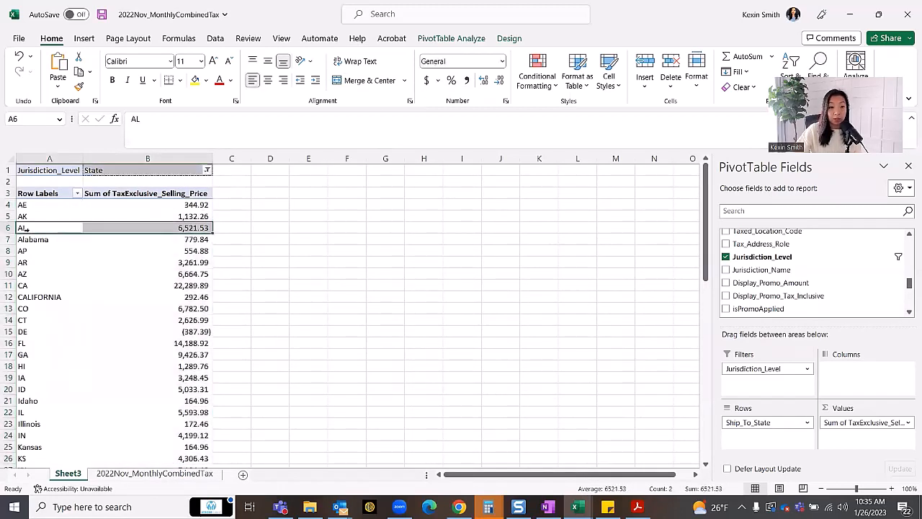
pyautogui.click(32, 239)
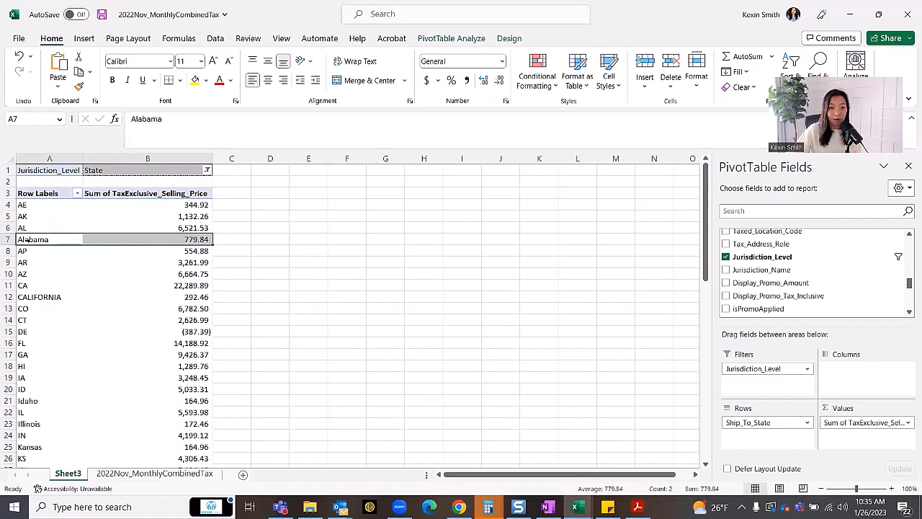
pyautogui.click(146, 227)
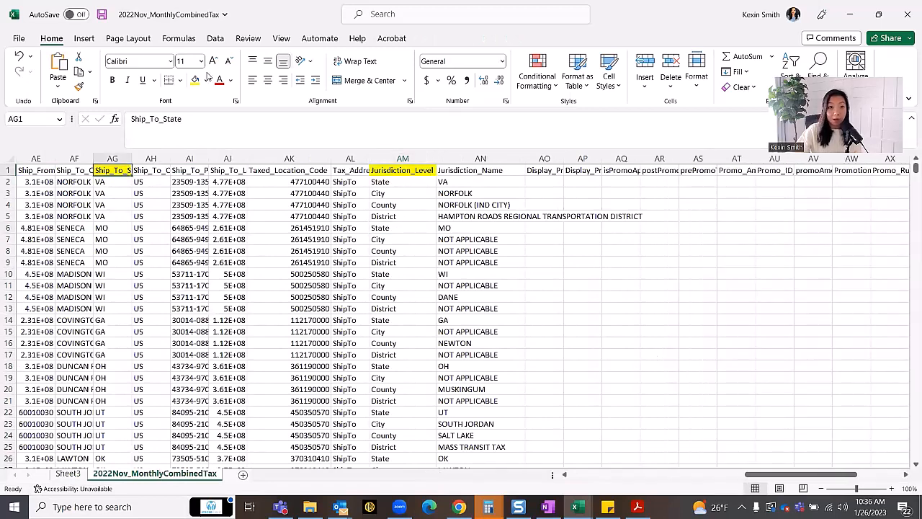
# Filter Ship_To_State to AL only and Jurisdiction_Level to State only.
pyautogui.click(214, 38)
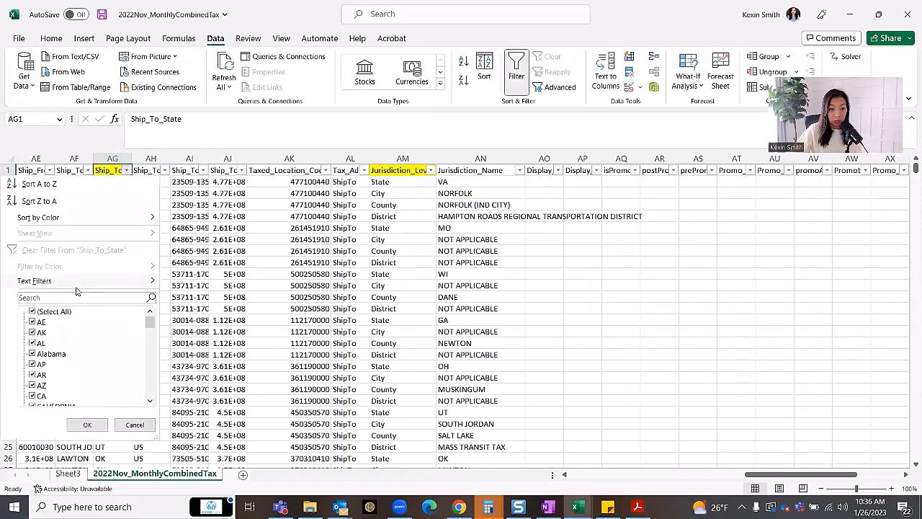
pyautogui.click(32, 311)
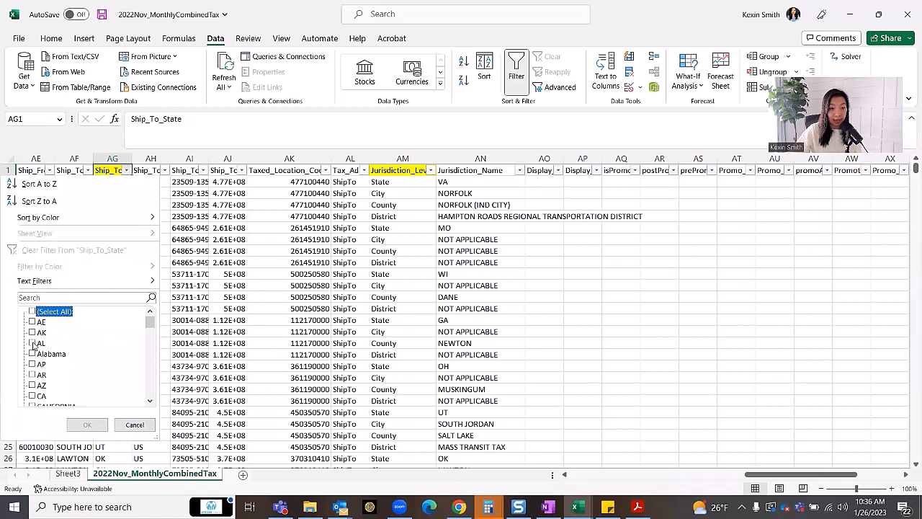
pyautogui.click(87, 424)
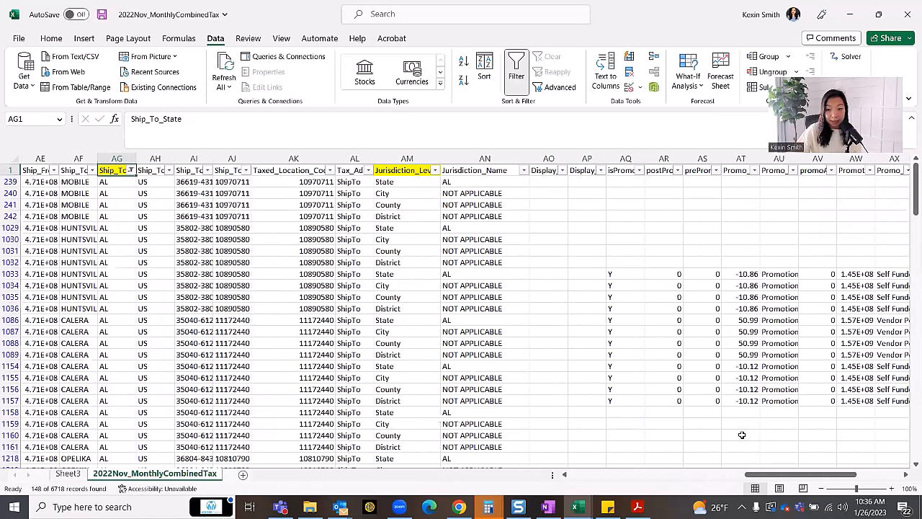
pyautogui.hscroll(-3)
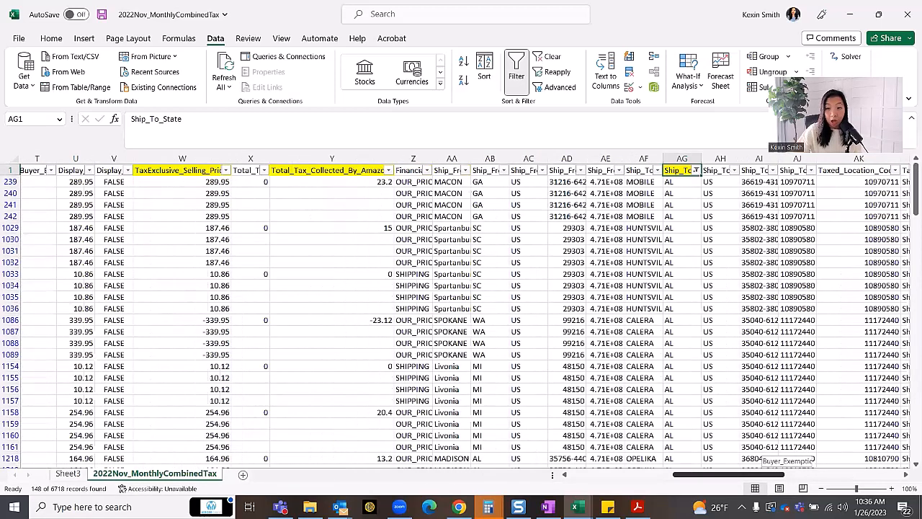
pyautogui.hscroll(-3)
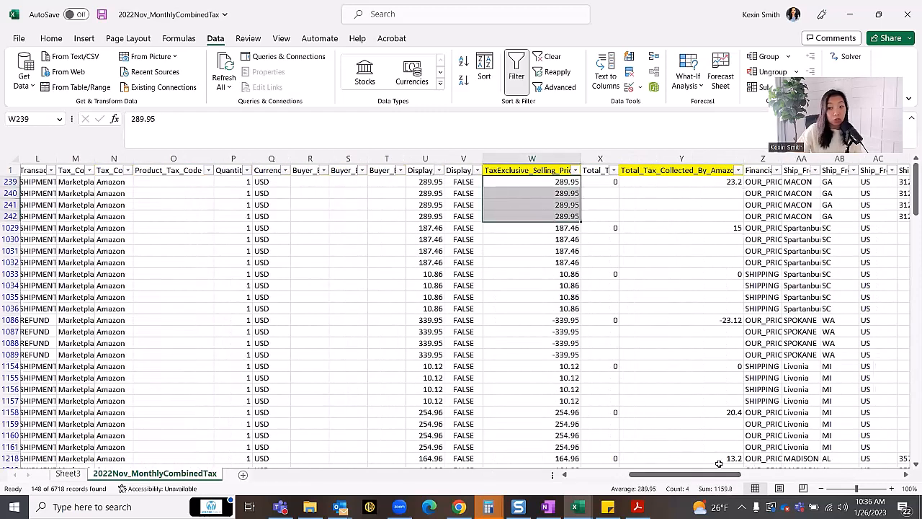
pyautogui.hscroll(3)
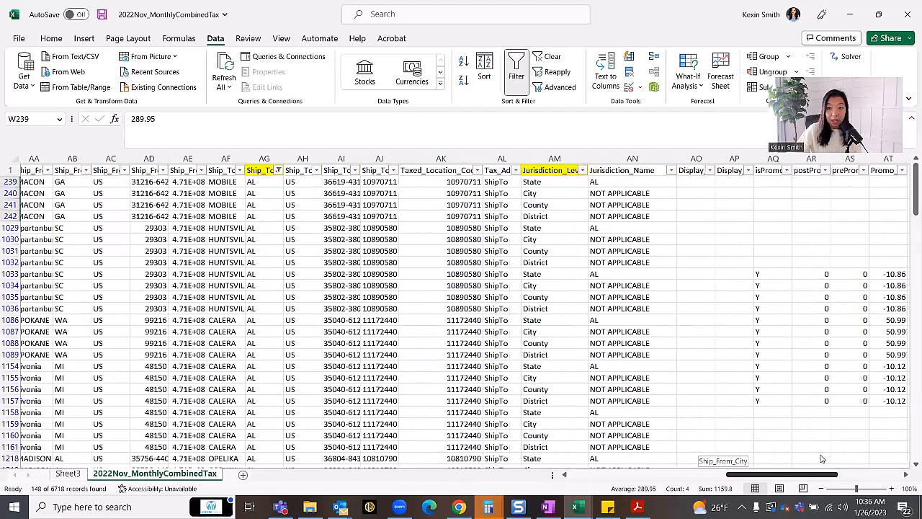
pyautogui.click(581, 170)
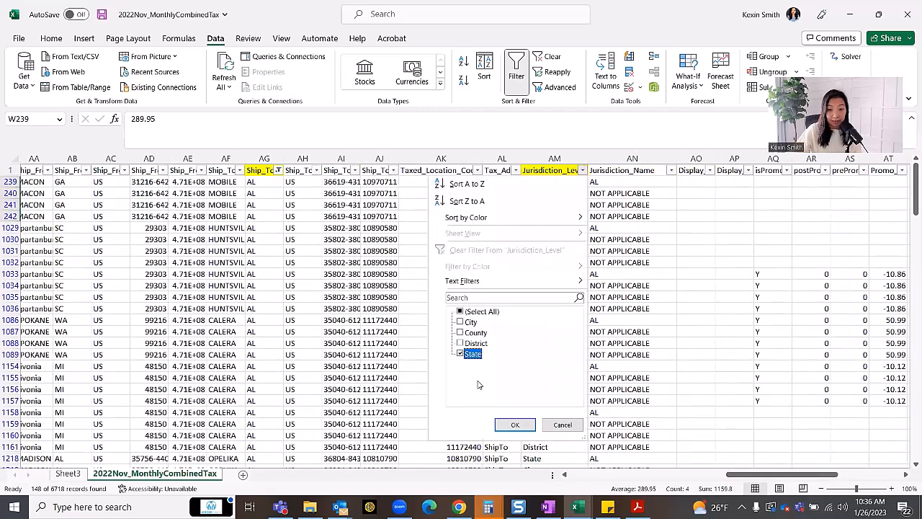
pyautogui.click(516, 424)
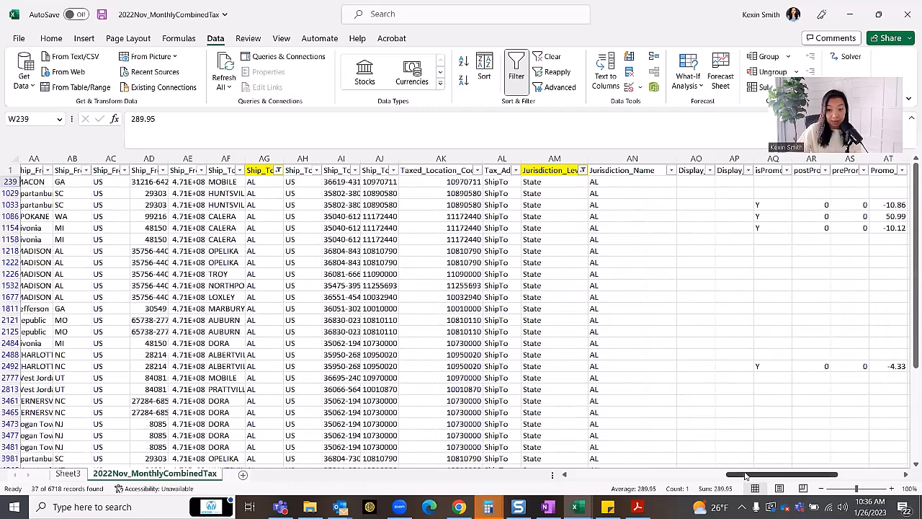
# Select the filtered column W selling prices to read their 6,521.53 sum, then return to the pivot.
pyautogui.hscroll(-3)
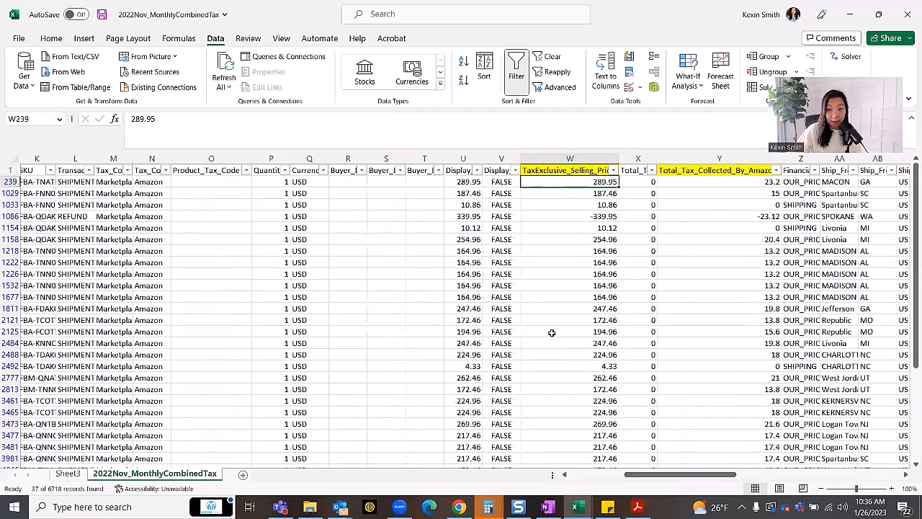
pyautogui.click(569, 157)
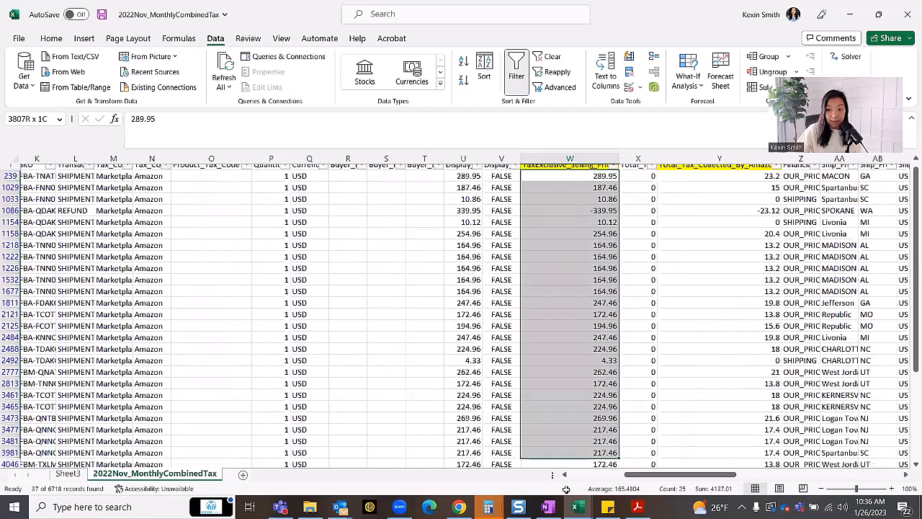
pyautogui.scroll(-3)
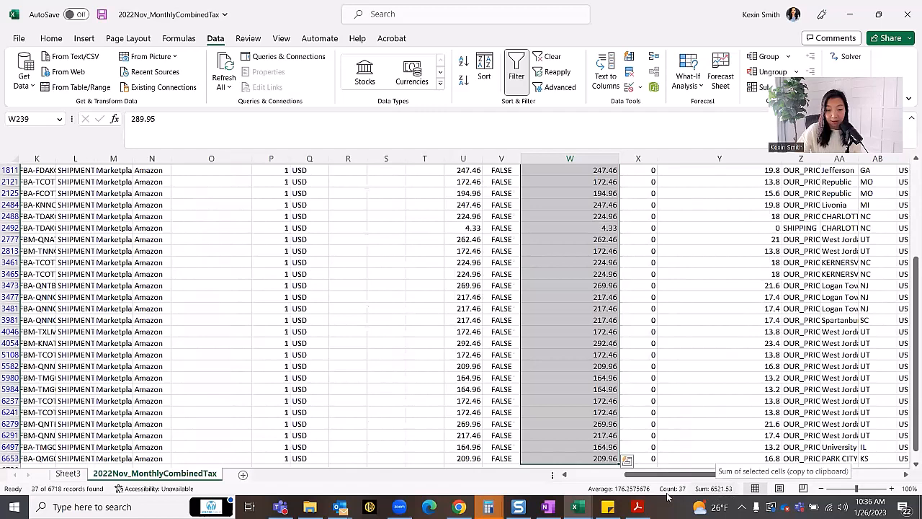
pyautogui.click(68, 472)
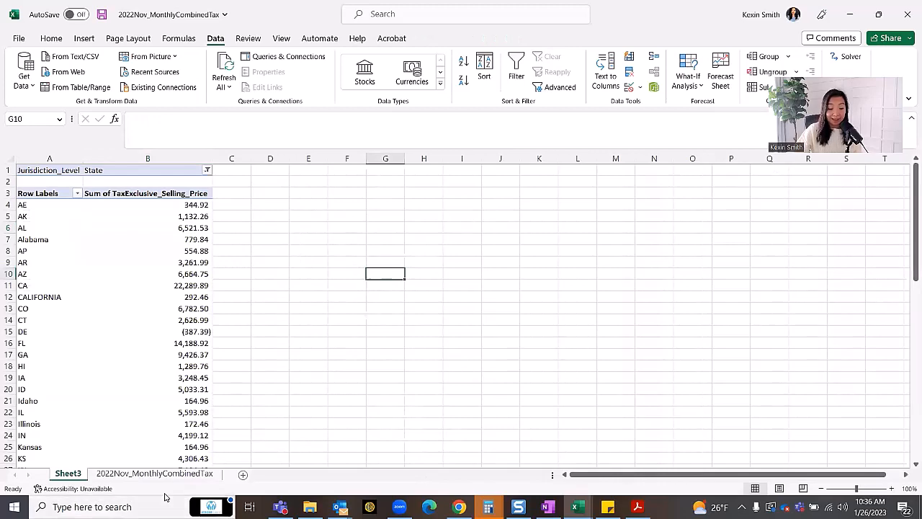
# Flip between the data and pivot sheets and review the pivot's Jurisdiction_Level filter choices.
pyautogui.click(154, 472)
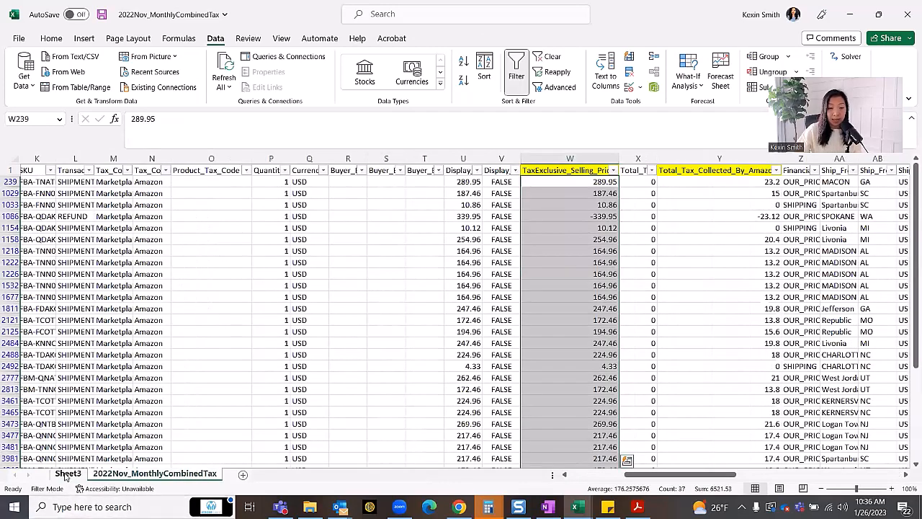
pyautogui.click(68, 473)
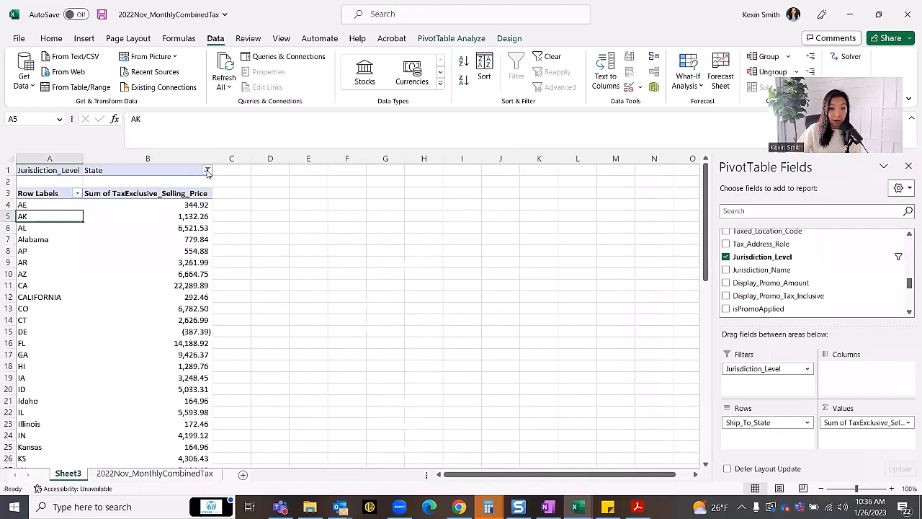
pyautogui.click(208, 170)
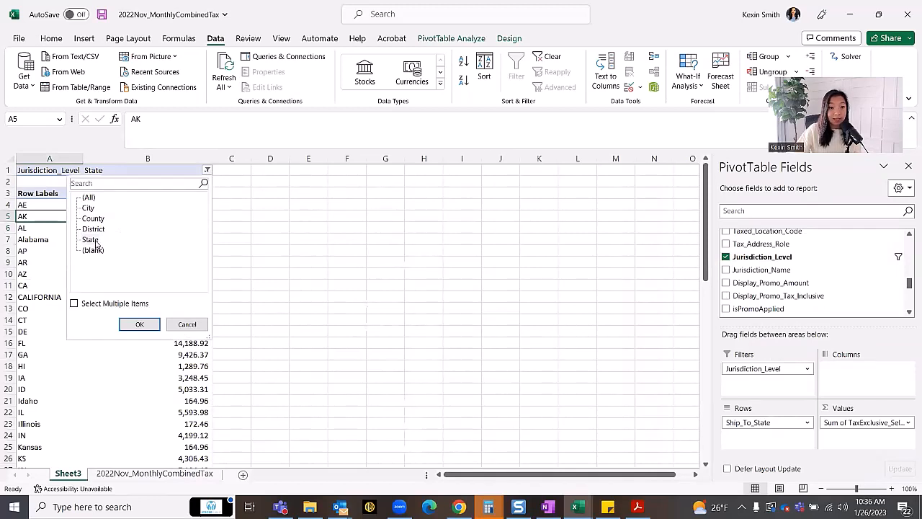
pyautogui.moveTo(188, 322)
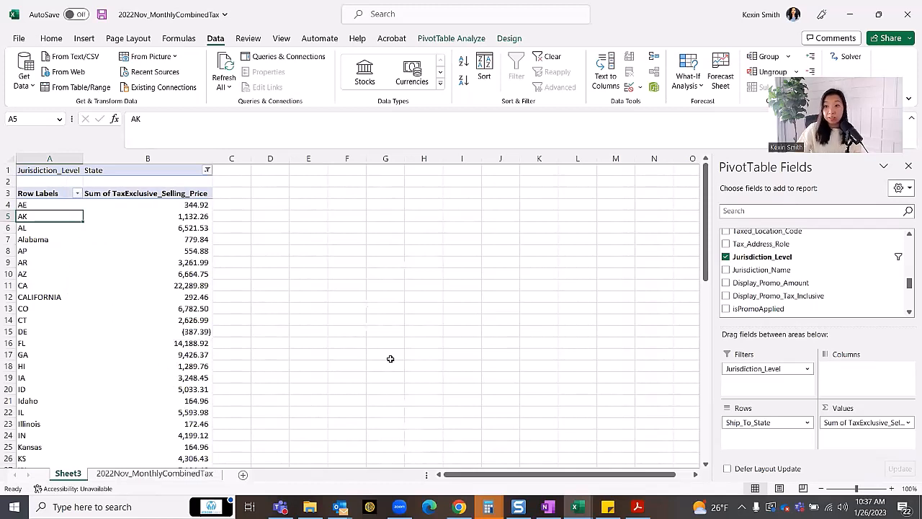
pyautogui.moveTo(377, 230)
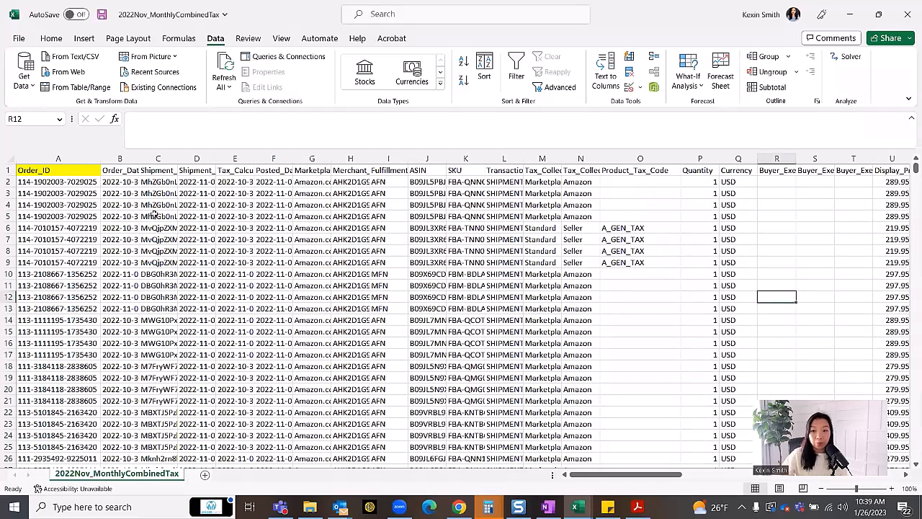
# AutoFilter the data on the blank Amazon-collected tax cells, leaving 1,591 of 4,718 records, and select the whole sheet.
pyautogui.hscroll(3)
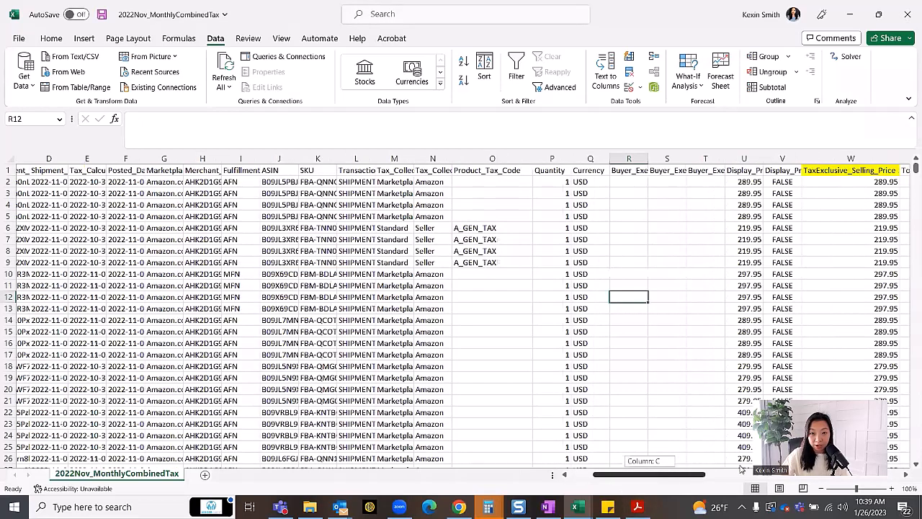
pyautogui.hscroll(3)
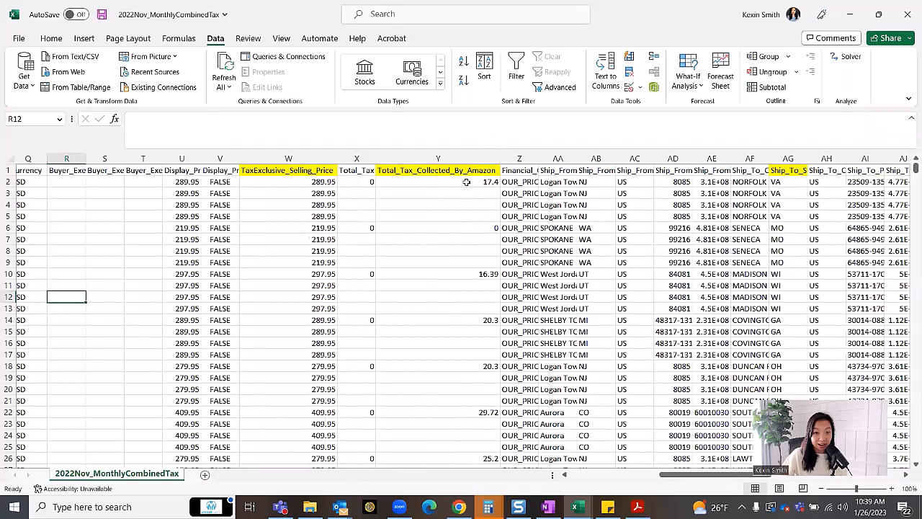
pyautogui.moveTo(438, 193); pyautogui.dragTo(438, 228)
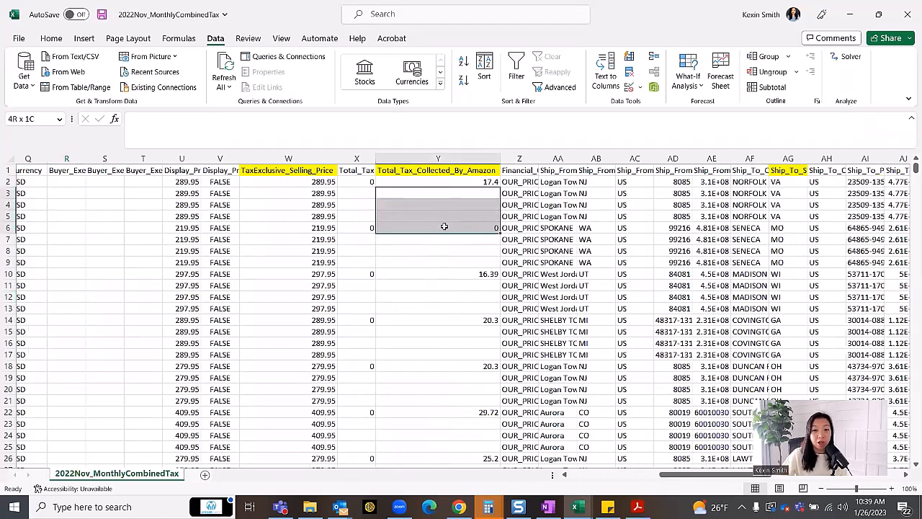
pyautogui.click(437, 193)
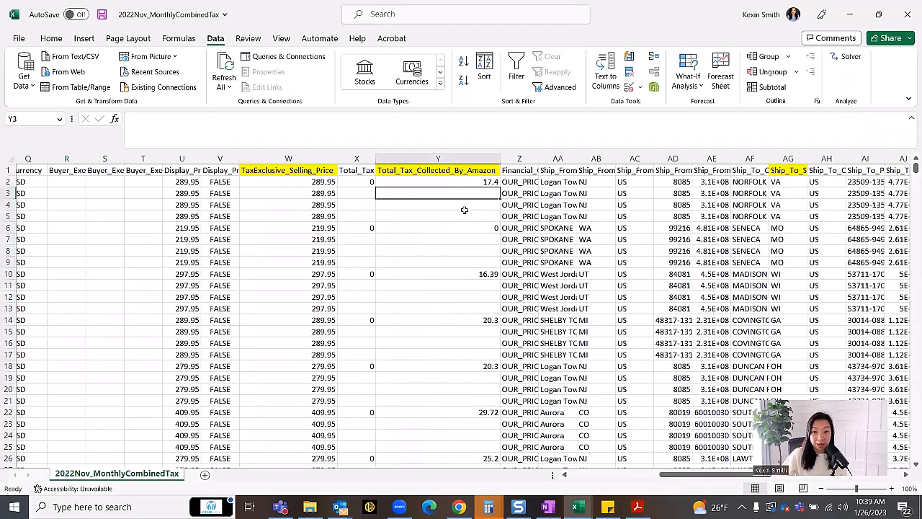
pyautogui.click(438, 170)
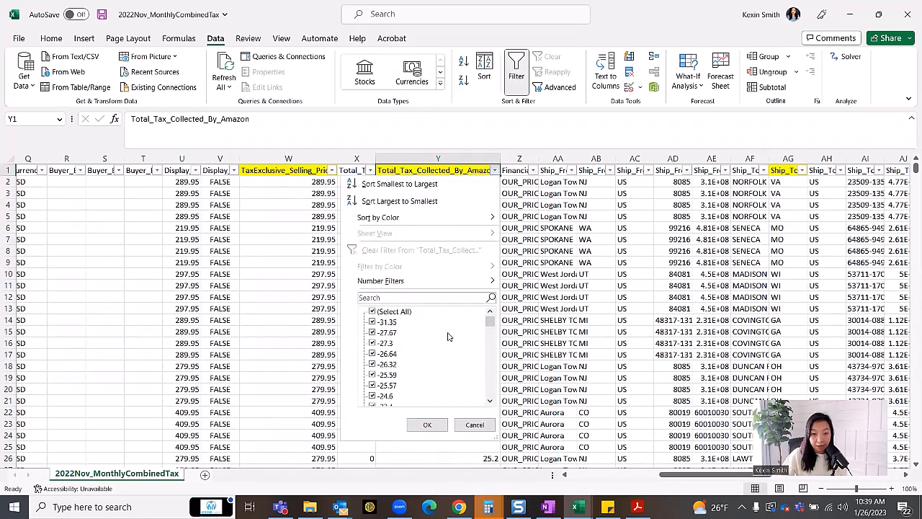
pyautogui.scroll(-3)
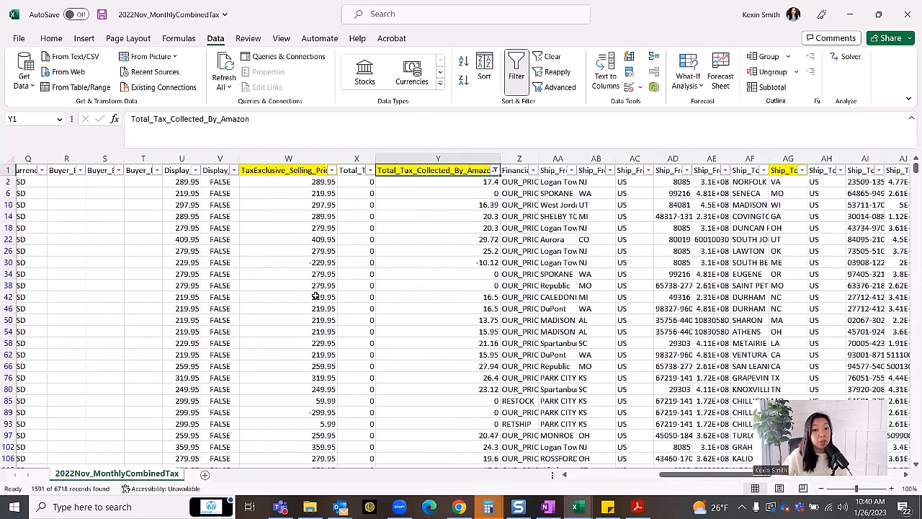
pyautogui.moveTo(385, 244)
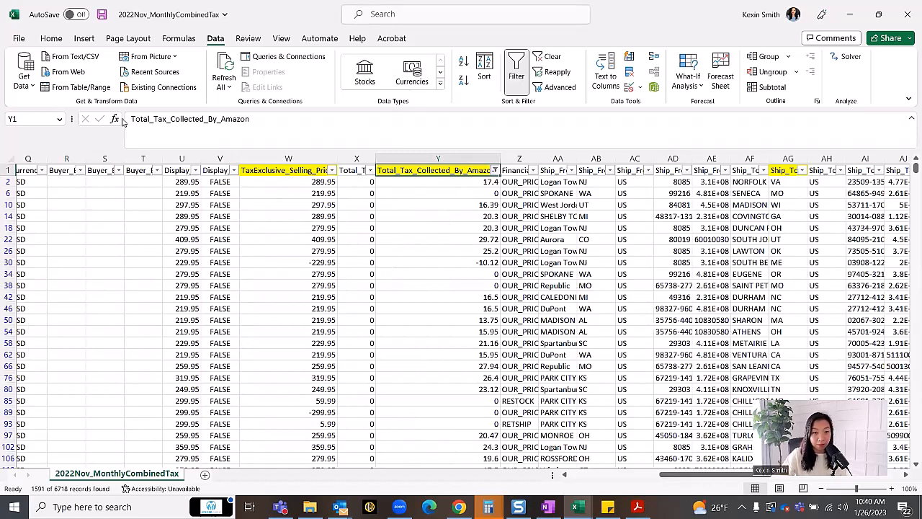
pyautogui.click(34, 170)
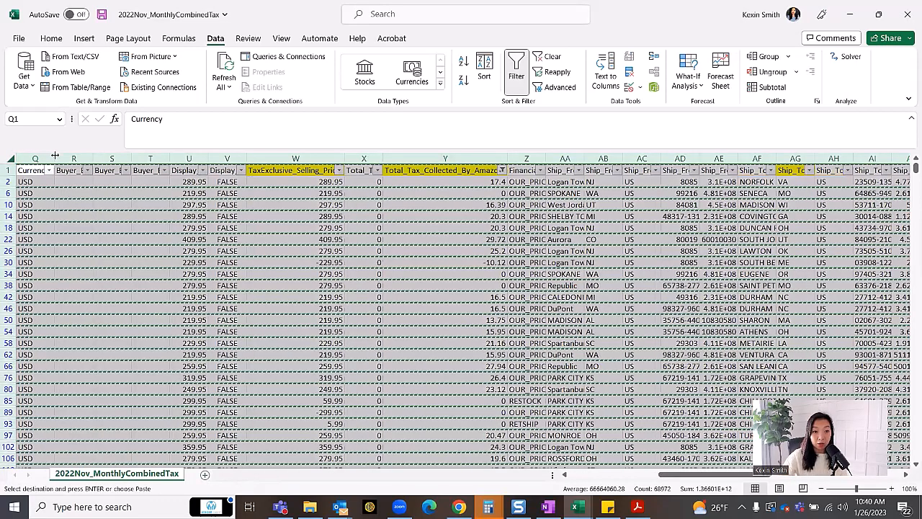
# Paste the copied filtered tax records as values only onto the new sheet.
pyautogui.rightClick(28, 170)
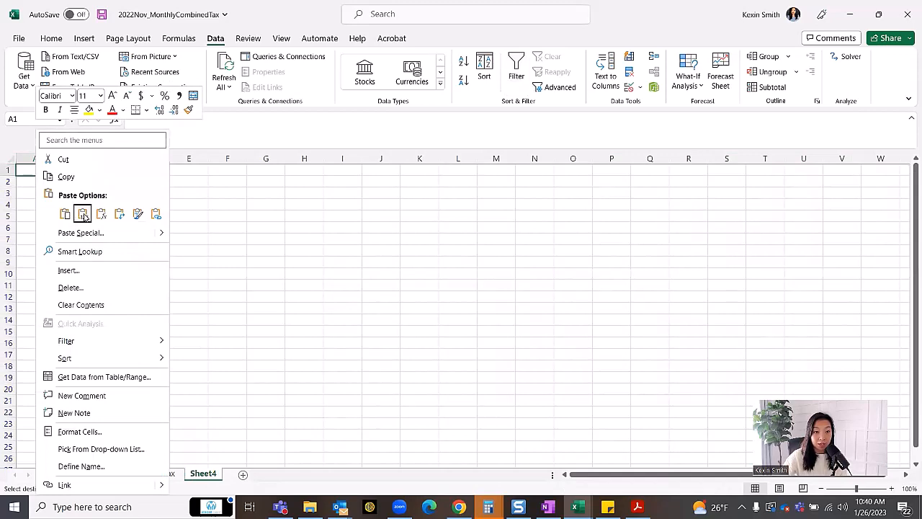
pyautogui.click(82, 213)
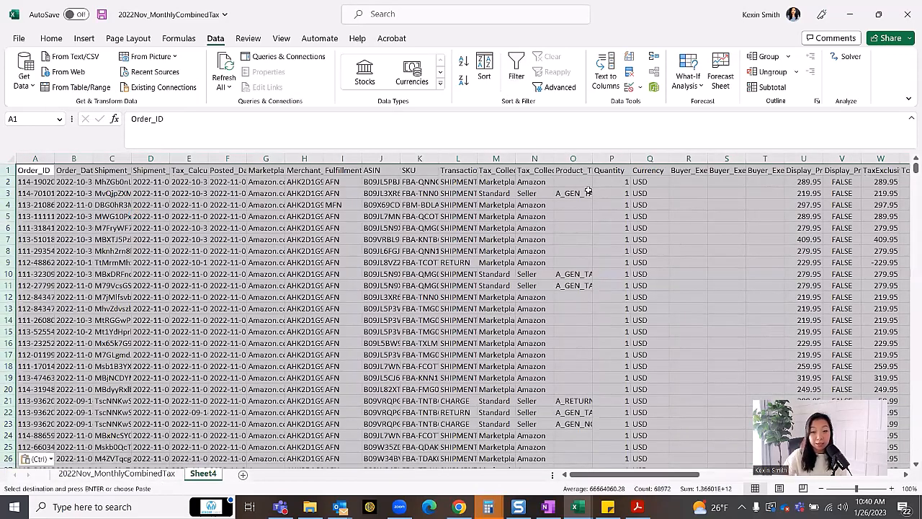
pyautogui.moveTo(769, 226)
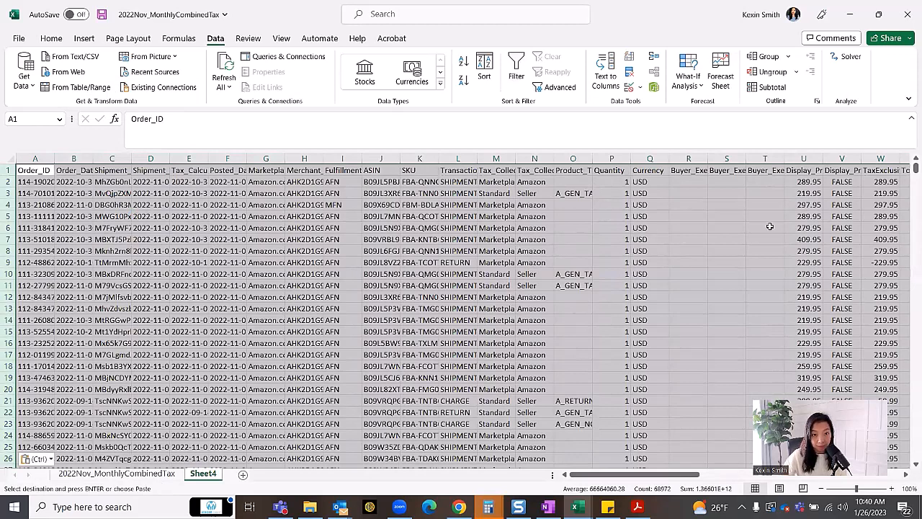
# Start a blank PivotTable from the pasted records.
pyautogui.click(83, 37)
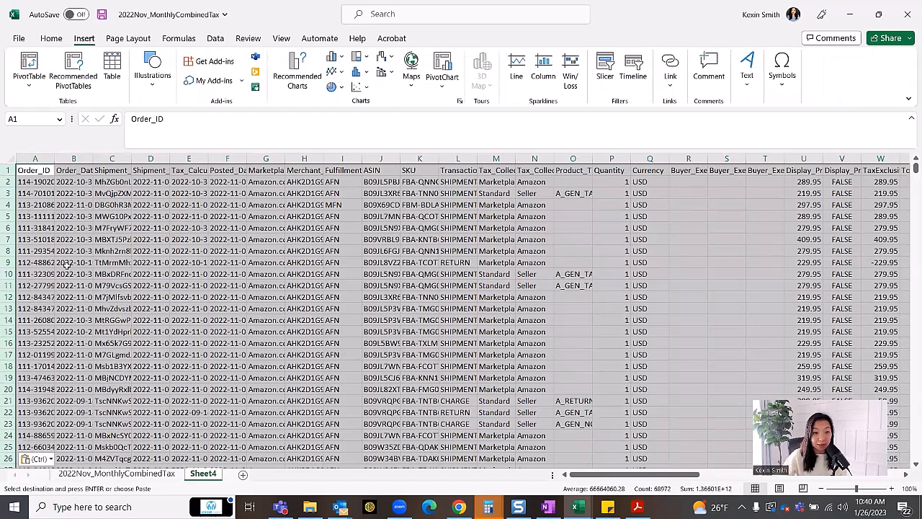
pyautogui.click(28, 69)
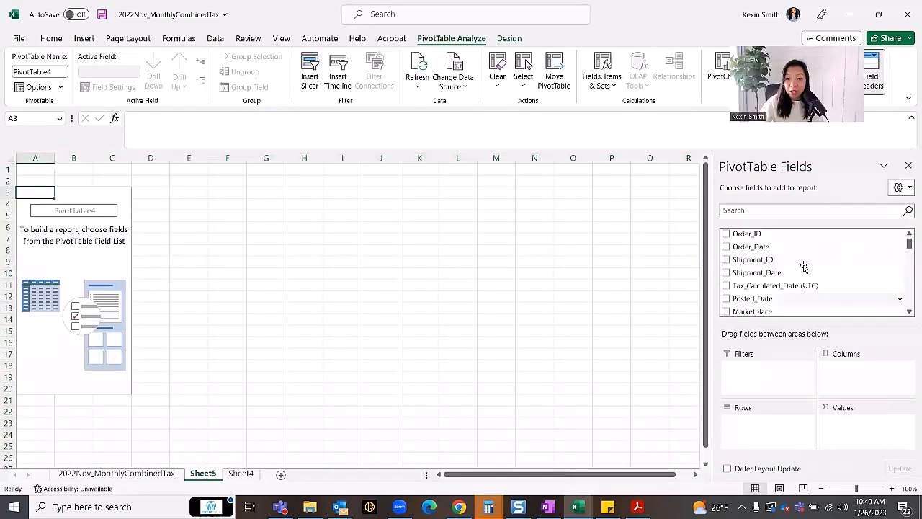
# Sum TaxExclusive_Selling_Price by Ship_To_State (total 272,142.61), then return to 2022Nov_MonthlyCombinedTax.
pyautogui.scroll(-3)
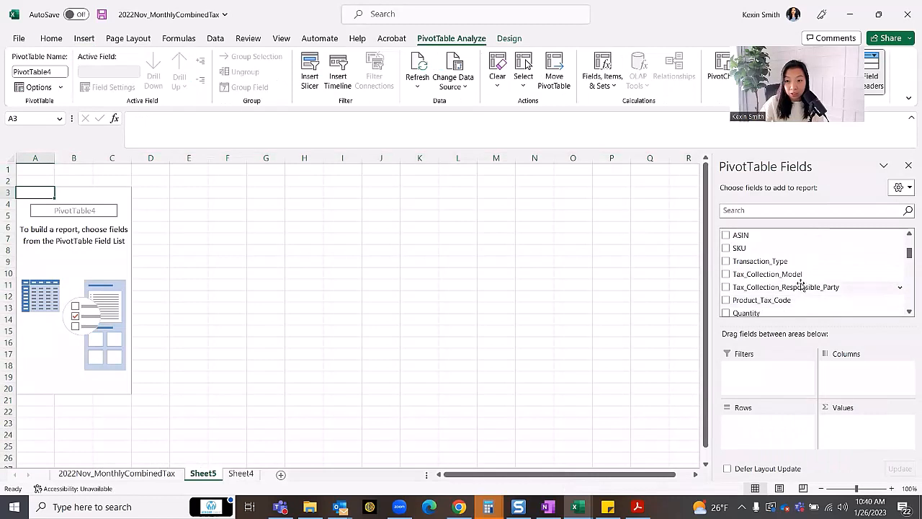
pyautogui.scroll(-3)
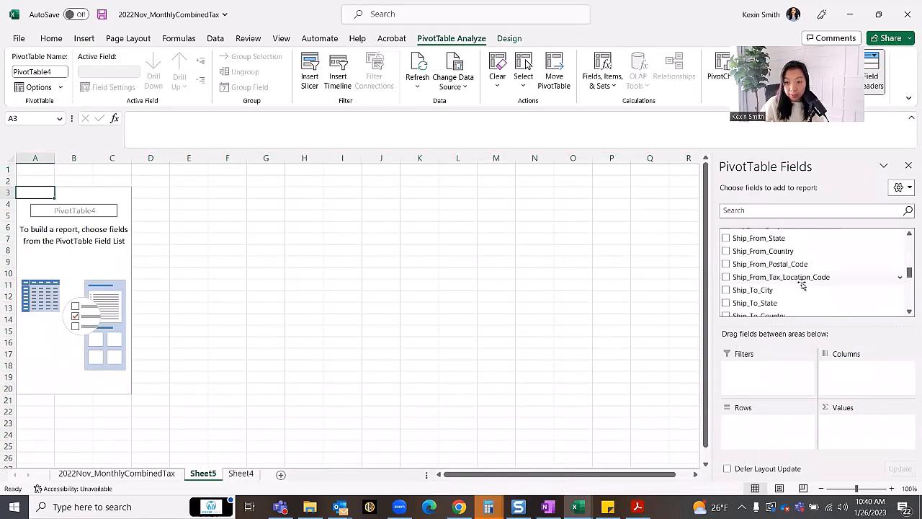
pyautogui.click(726, 302)
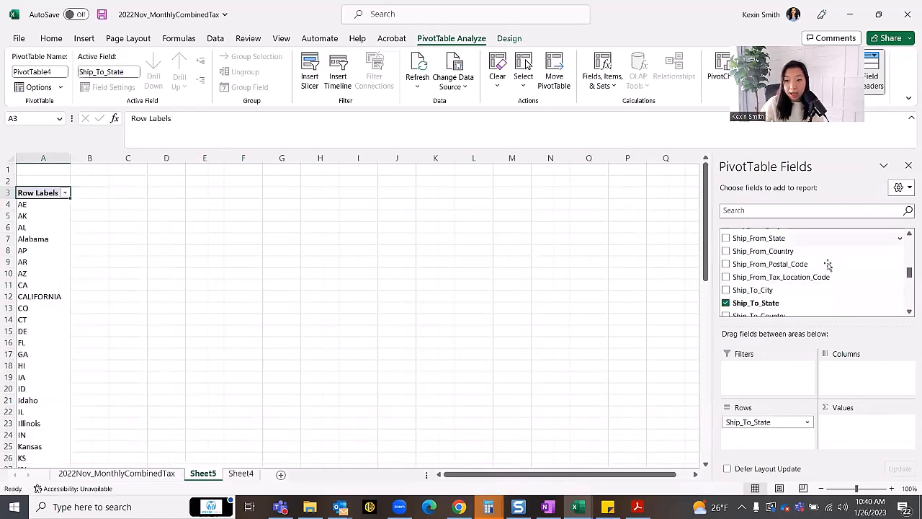
pyautogui.scroll(-3)
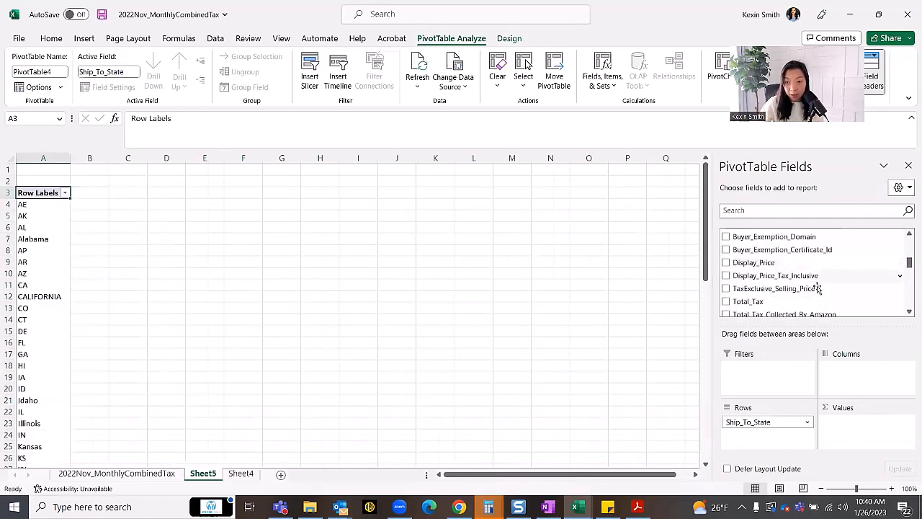
pyautogui.click(726, 288)
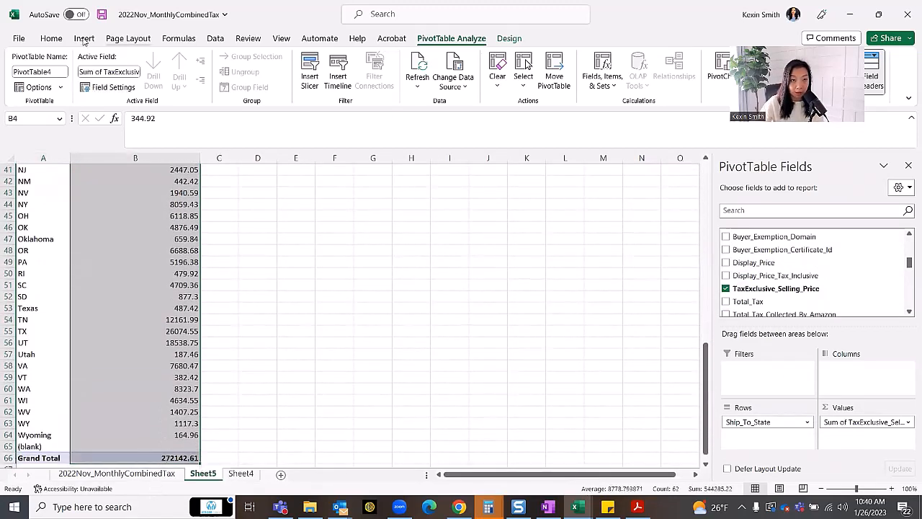
pyautogui.click(52, 37)
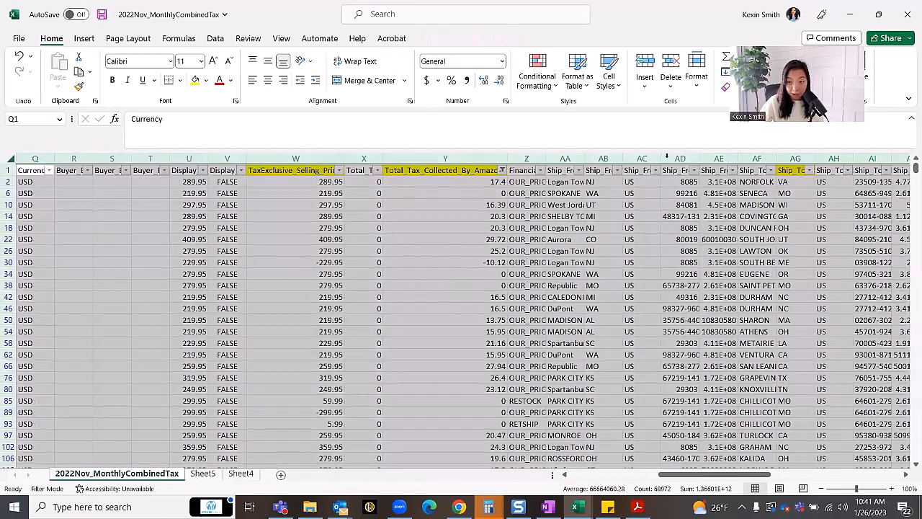
# Review the Total_Tax_Collected_By_Amazon filter values without changing the filter.
pyautogui.click(444, 285)
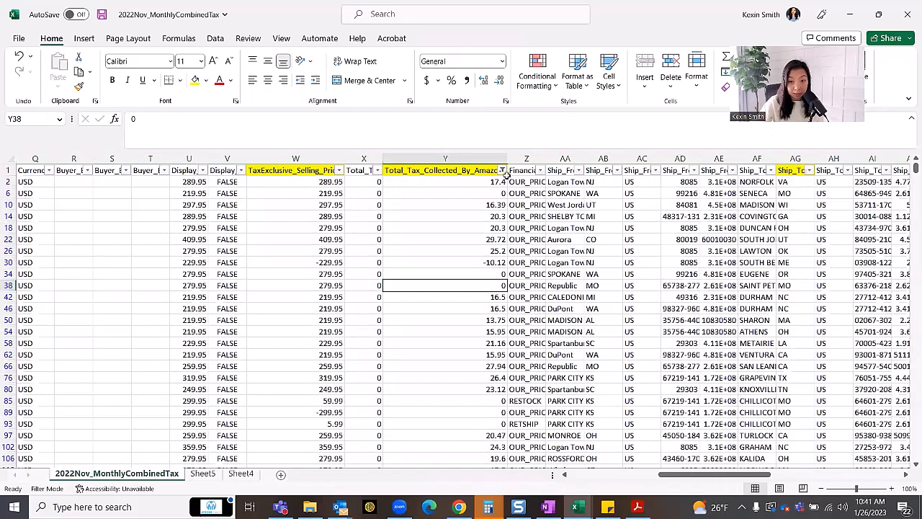
pyautogui.click(503, 170)
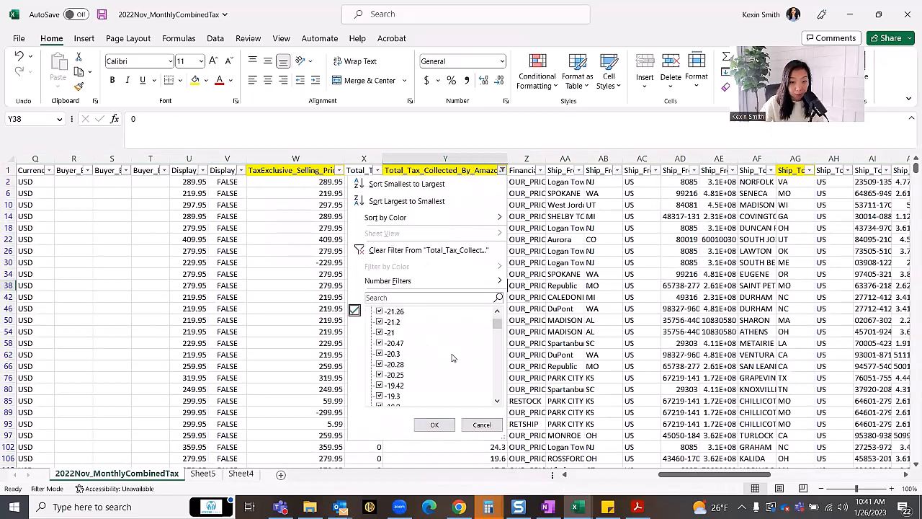
pyautogui.scroll(-3)
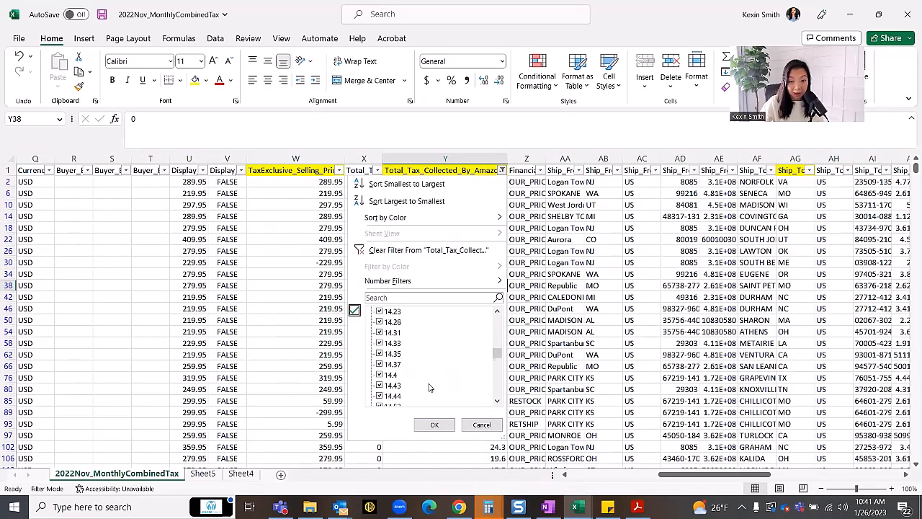
pyautogui.scroll(-3)
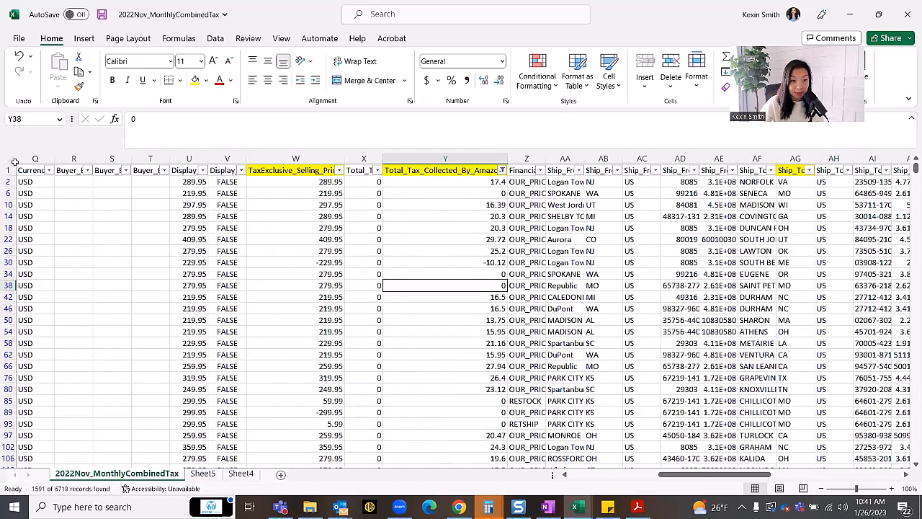
# Select and copy all 1991 visible filtered tax records.
pyautogui.click(34, 158)
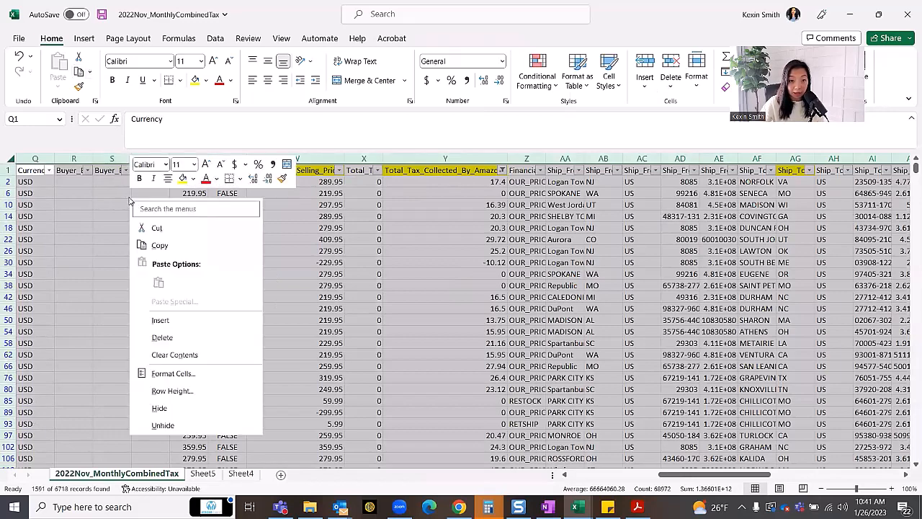
pyautogui.click(160, 320)
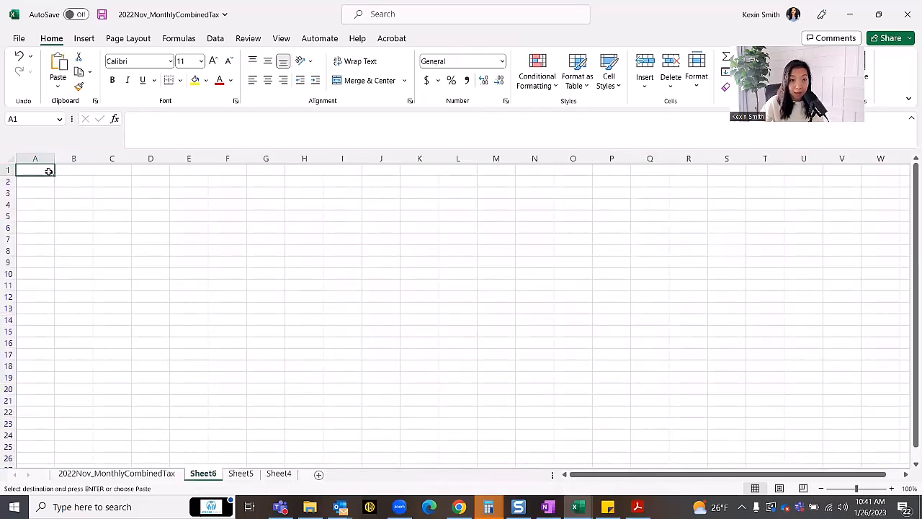
# Paste the copied tax records as values only onto a new sheet.
pyautogui.rightClick(34, 170)
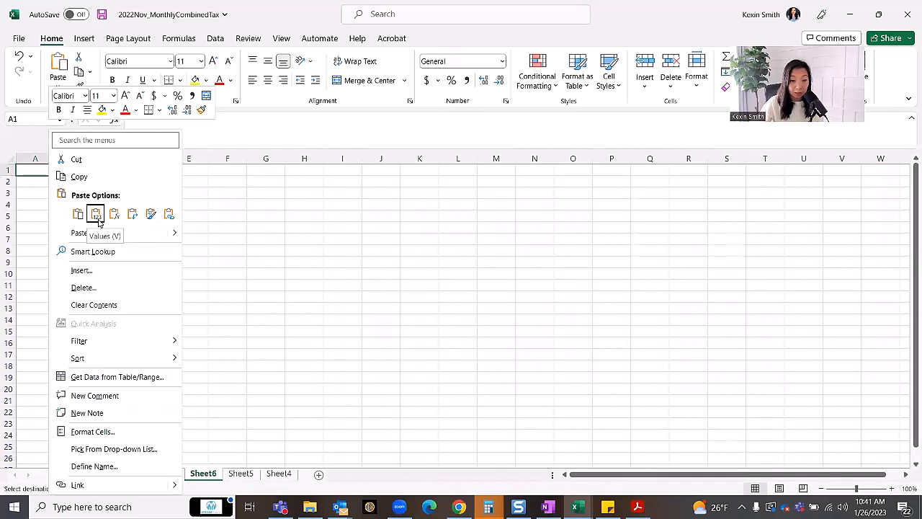
pyautogui.click(96, 213)
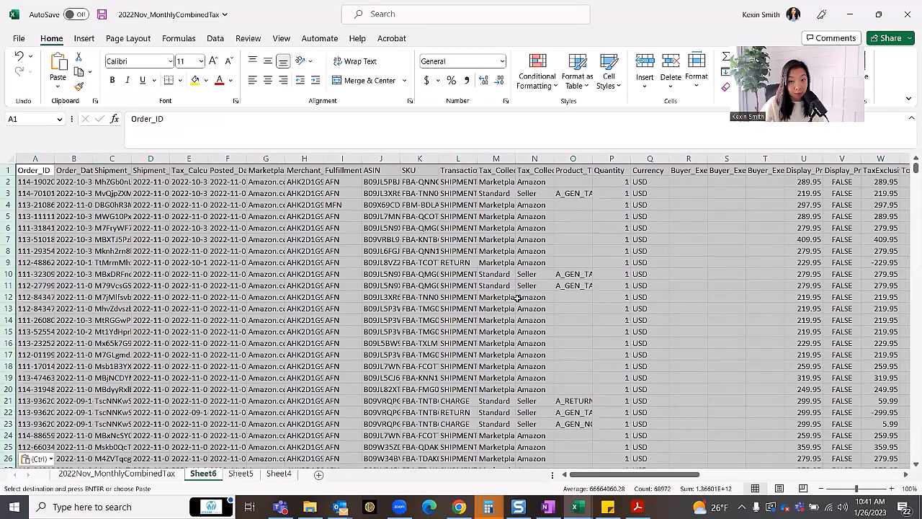
pyautogui.moveTo(225, 102)
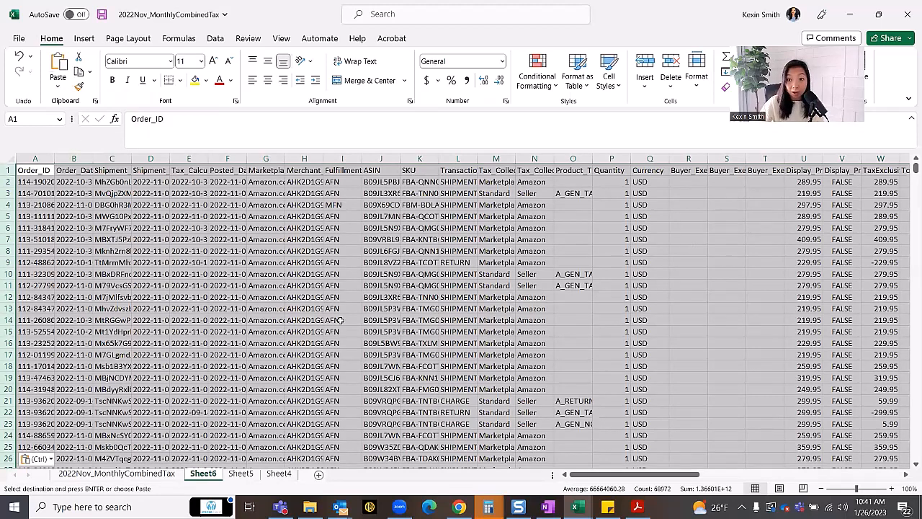
# Create a blank PivotTable from the pasted records on a new worksheet.
pyautogui.click(83, 37)
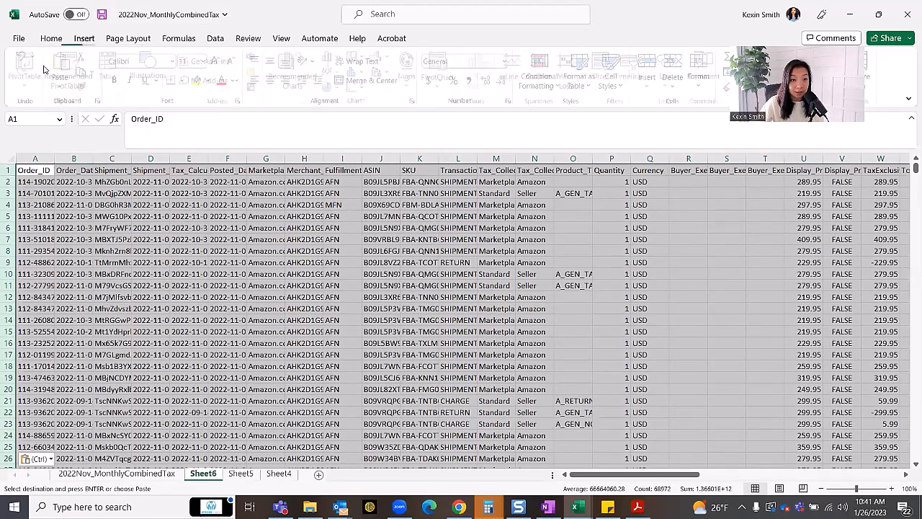
pyautogui.click(29, 70)
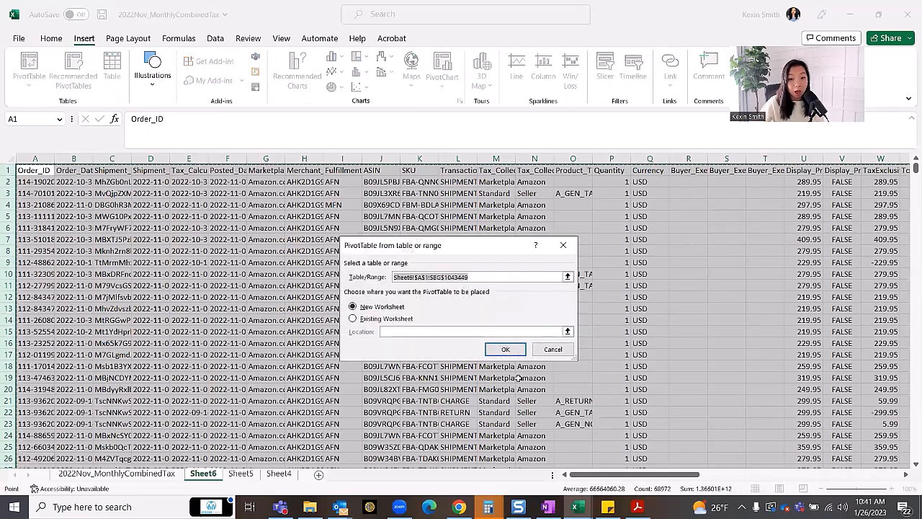
pyautogui.click(504, 349)
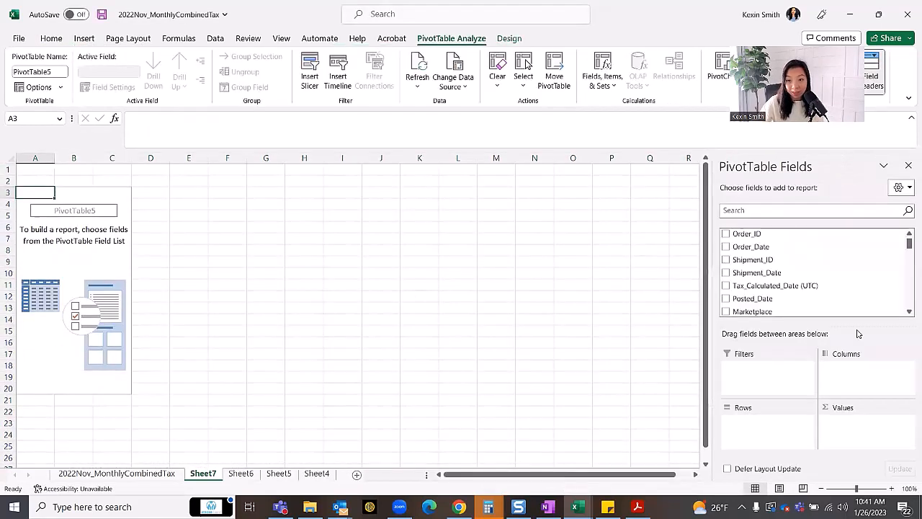